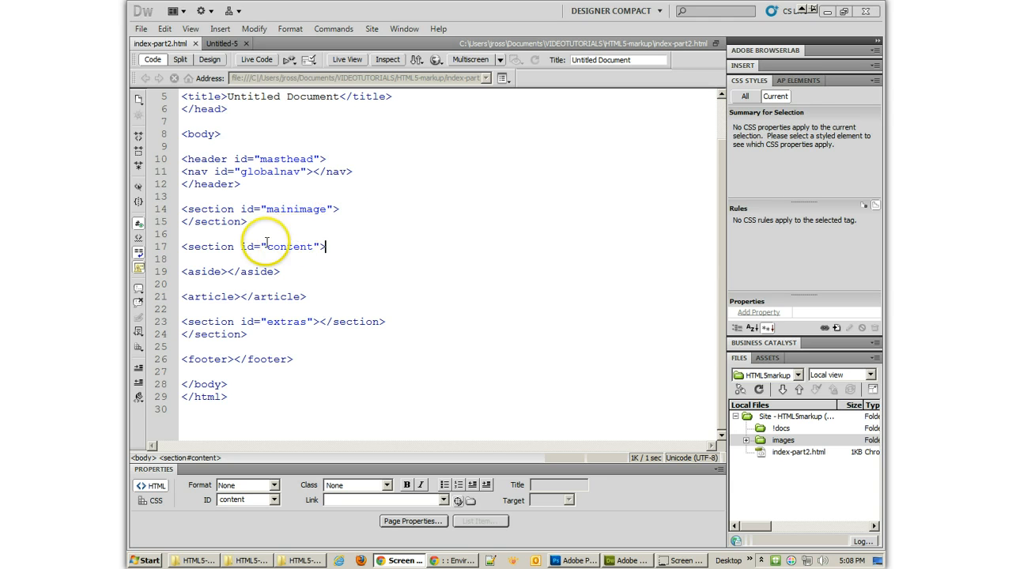
- Change the aside's id to sidebar and delete the article's id attribute
double_click(277, 246)
type(" id=\"content\"")
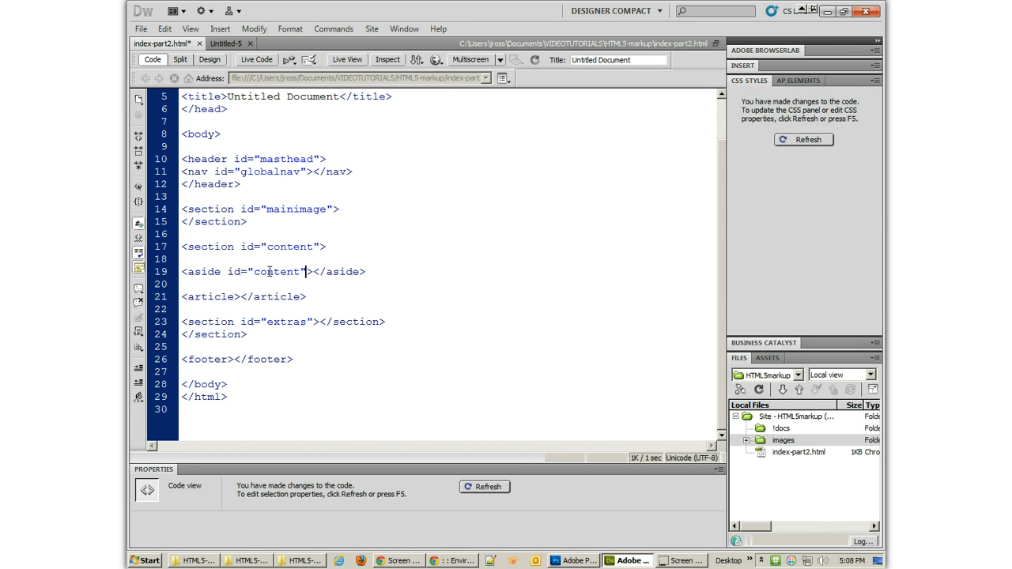
double_click(277, 272)
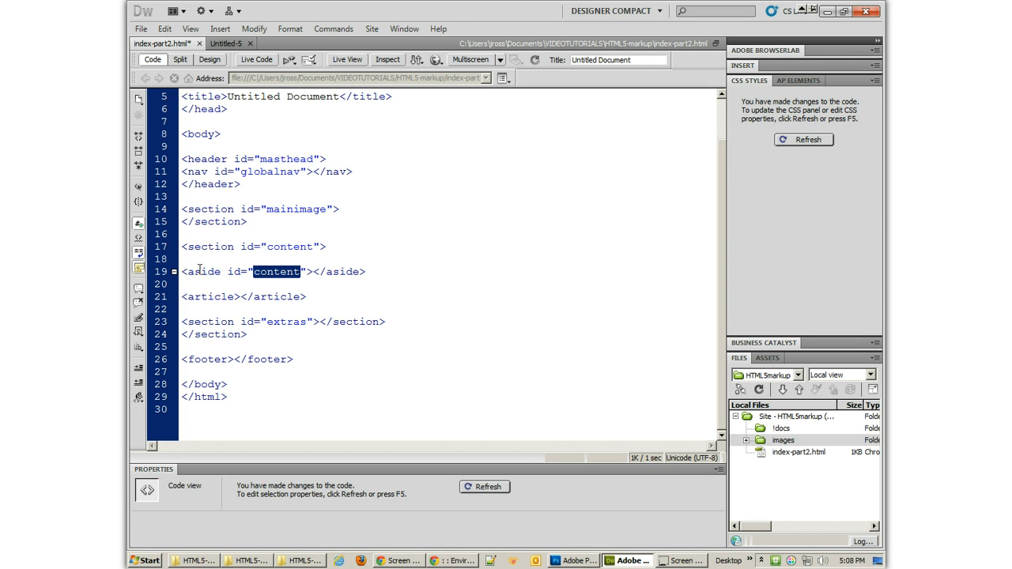
type("sidebar")
left_click(244, 297)
type(" id=\"content\"")
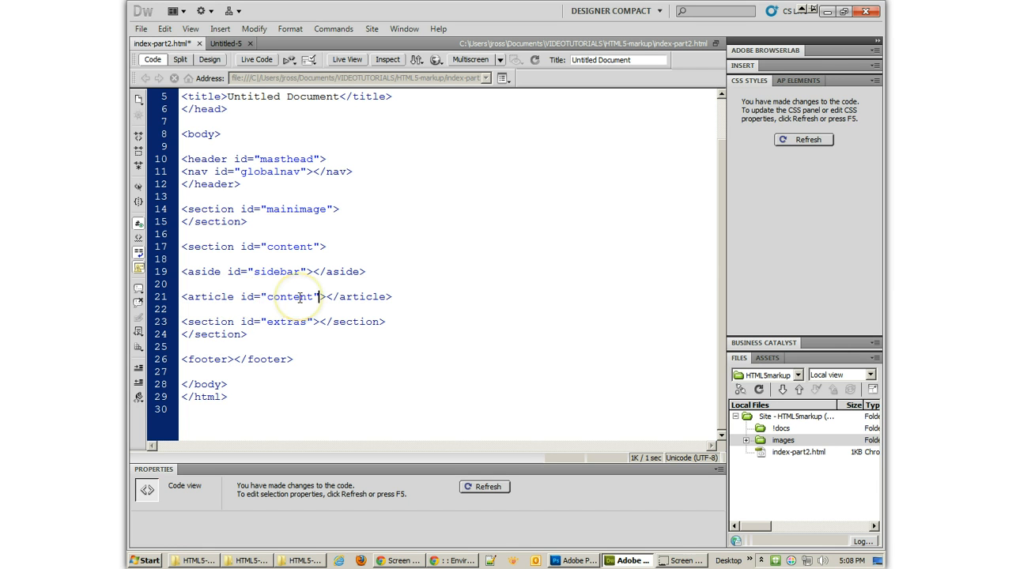
double_click(291, 296)
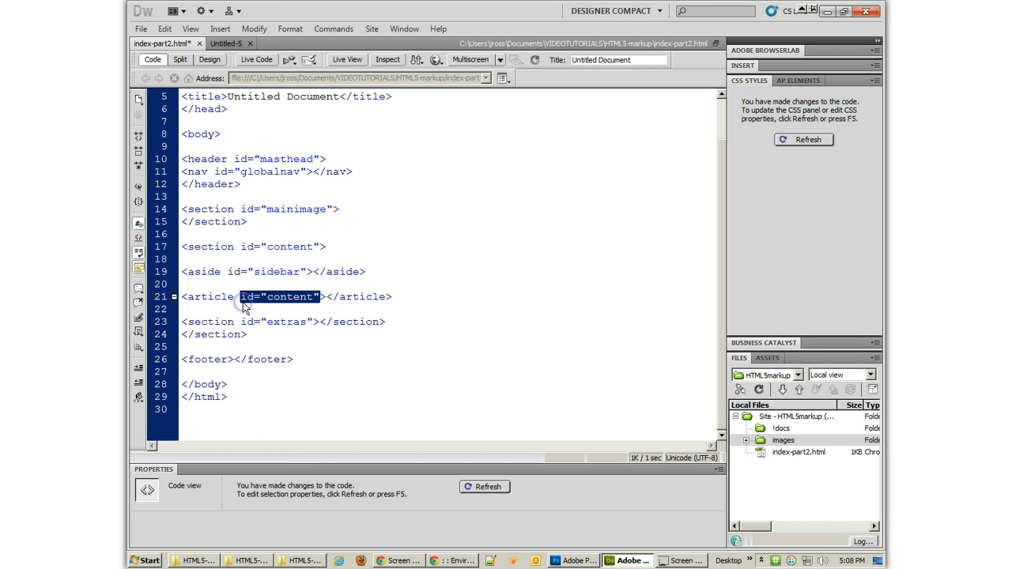
key("Delete")
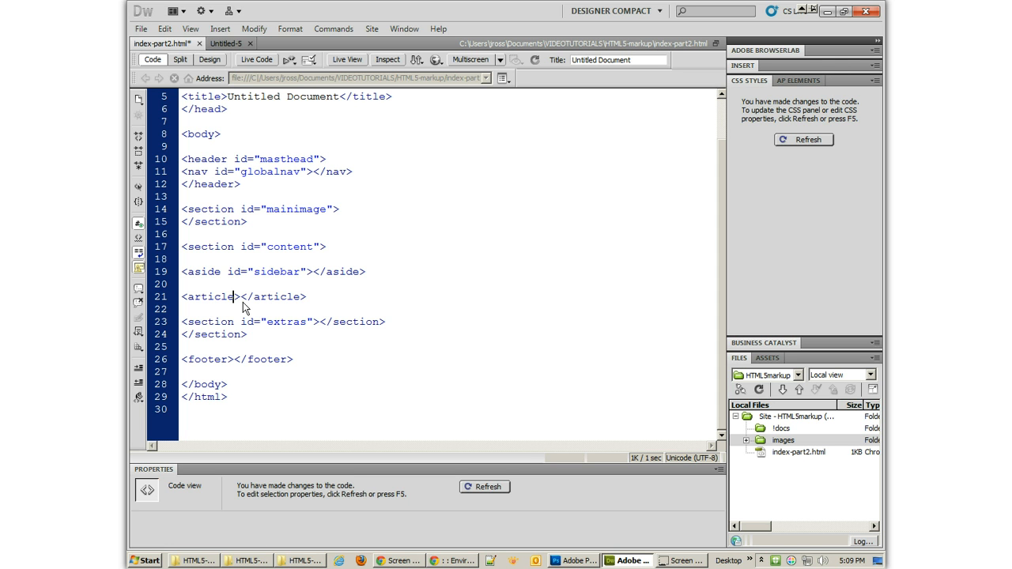
- Give the article class content and the footer id page-footer, and rename masthead to page-header
type("class=")
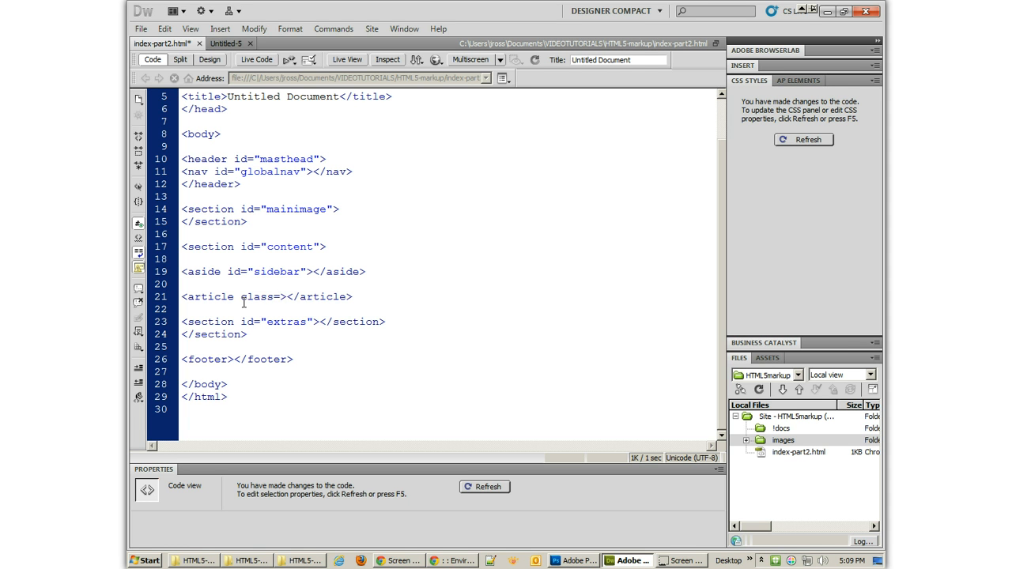
type("content\"")
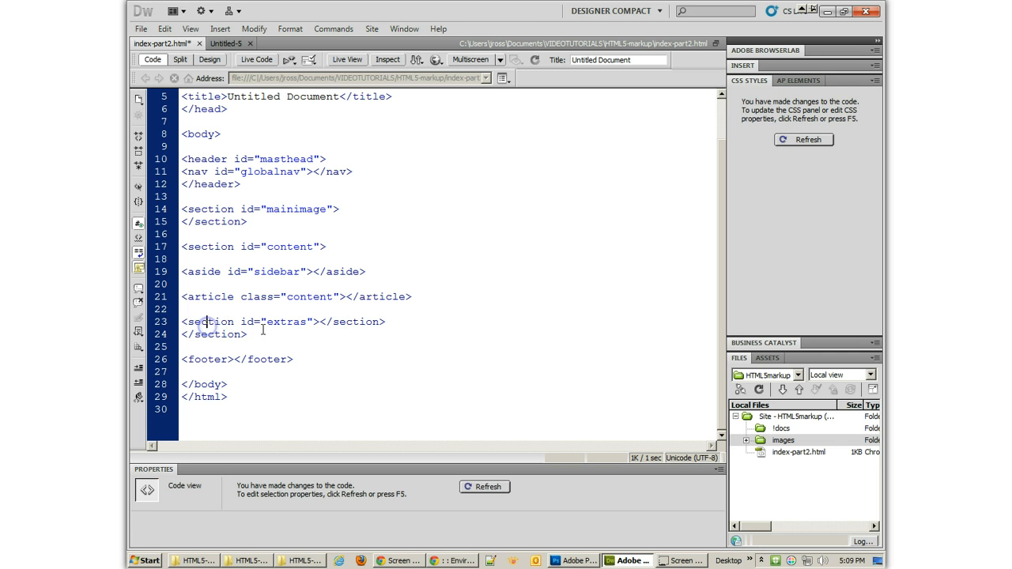
left_click(227, 359)
type(" id=\"page")
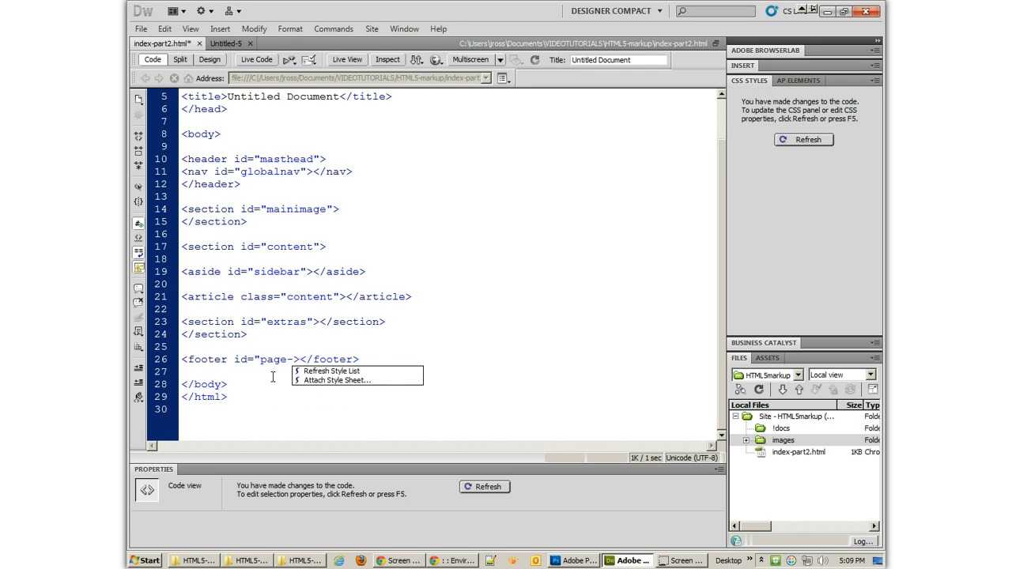
type("-footer\"")
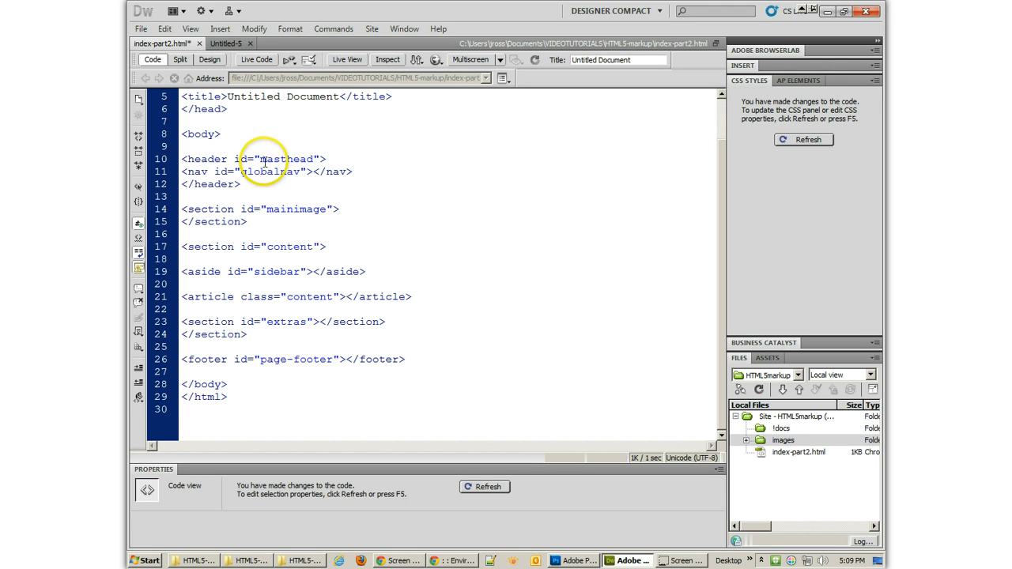
double_click(281, 159)
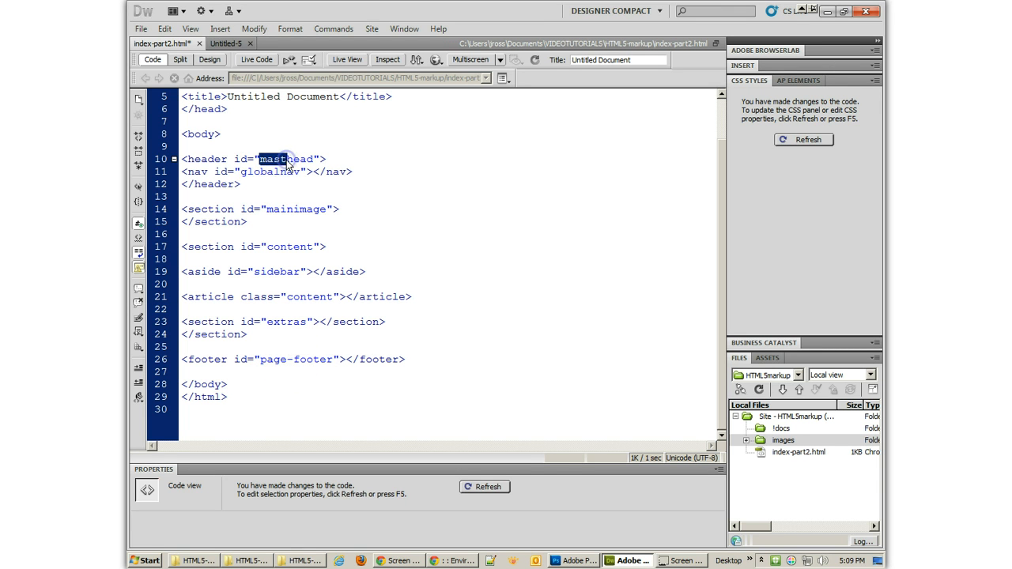
type("page-head")
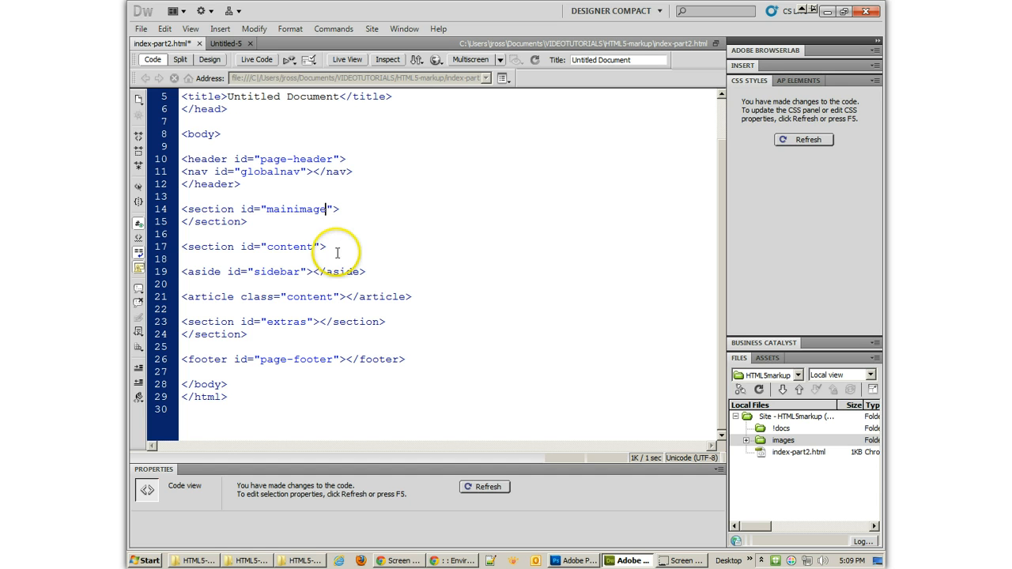
double_click(253, 246)
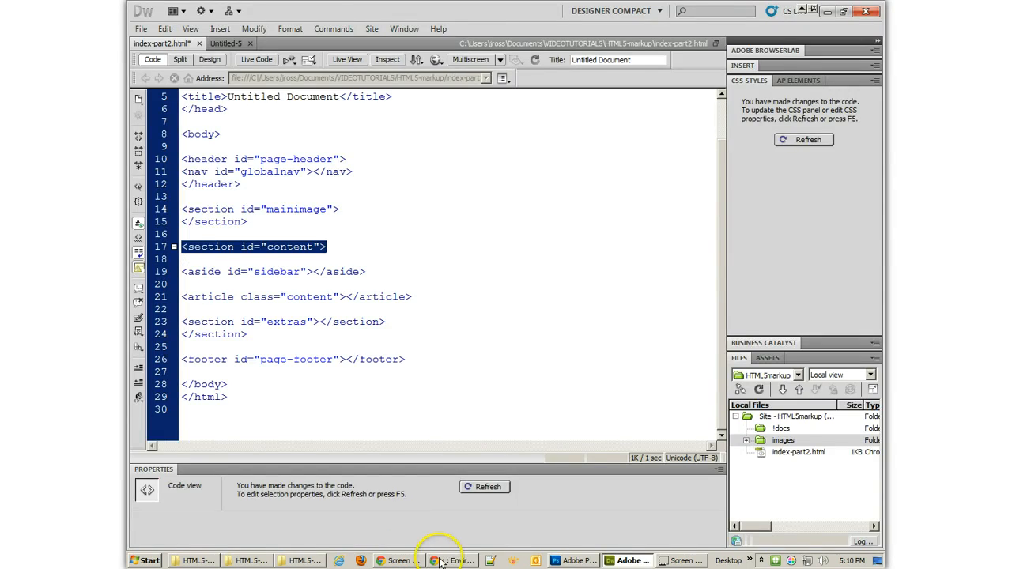
left_click(452, 561)
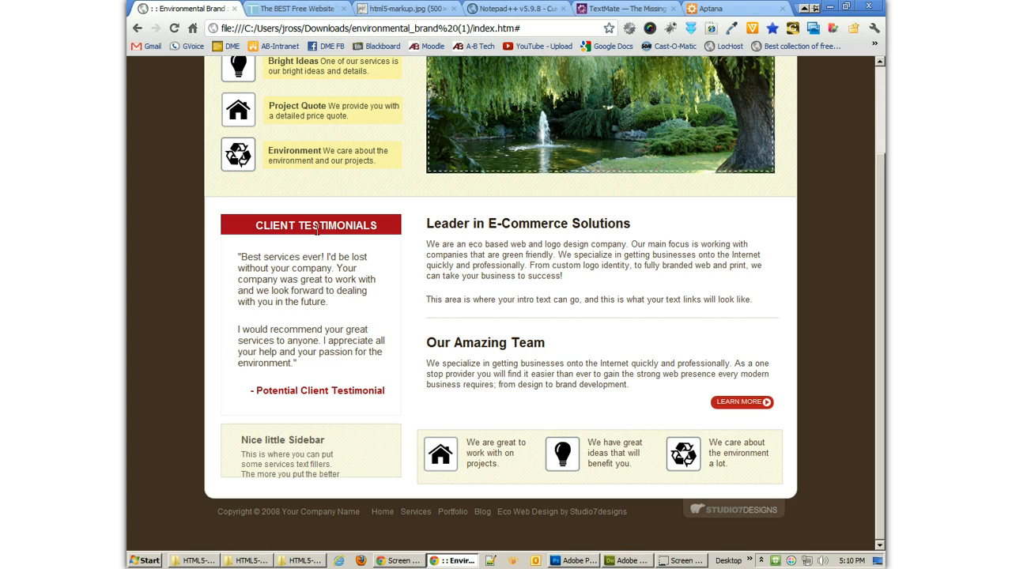
mouse_move(225, 212)
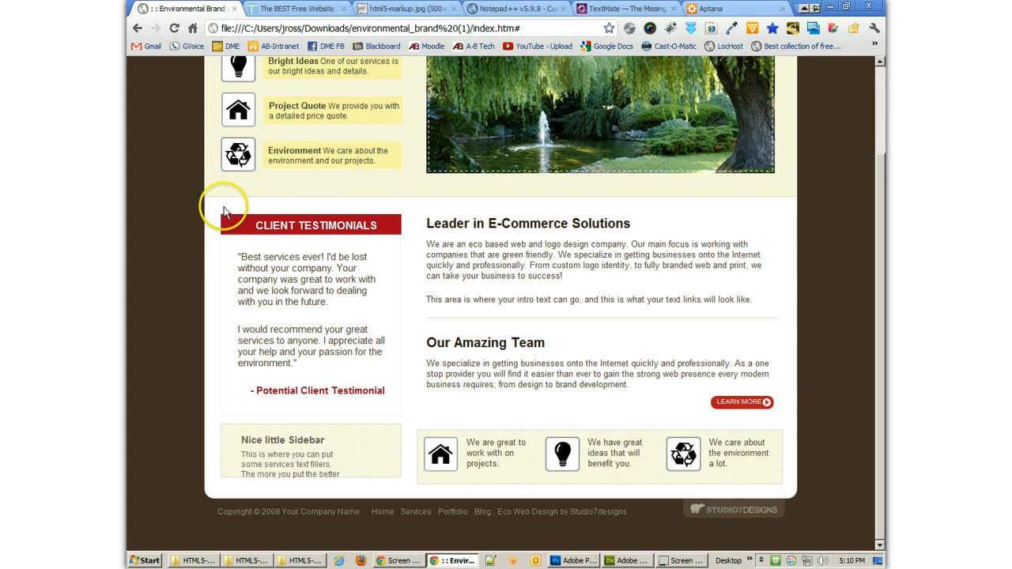
mouse_move(440, 410)
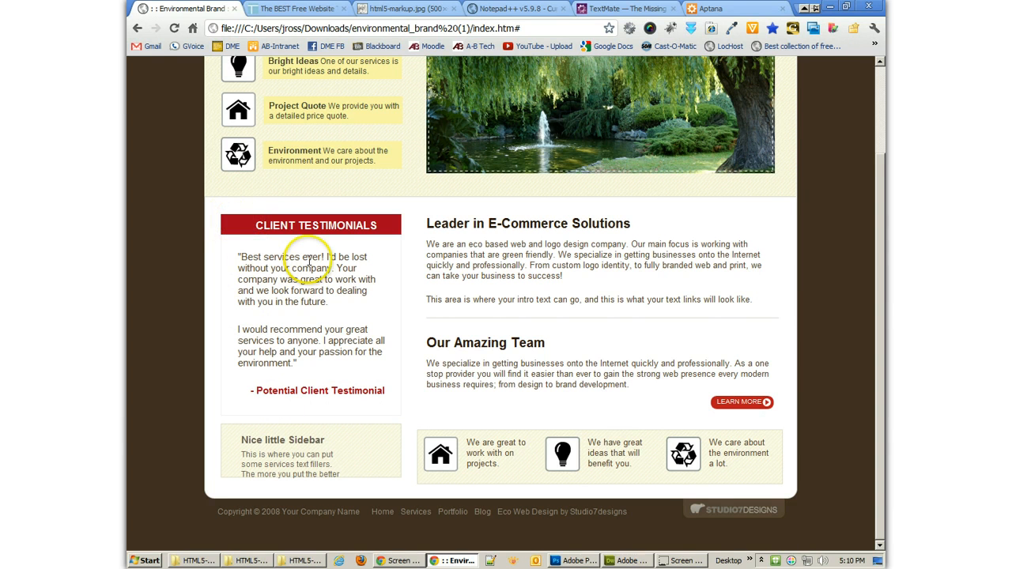
mouse_move(424, 215)
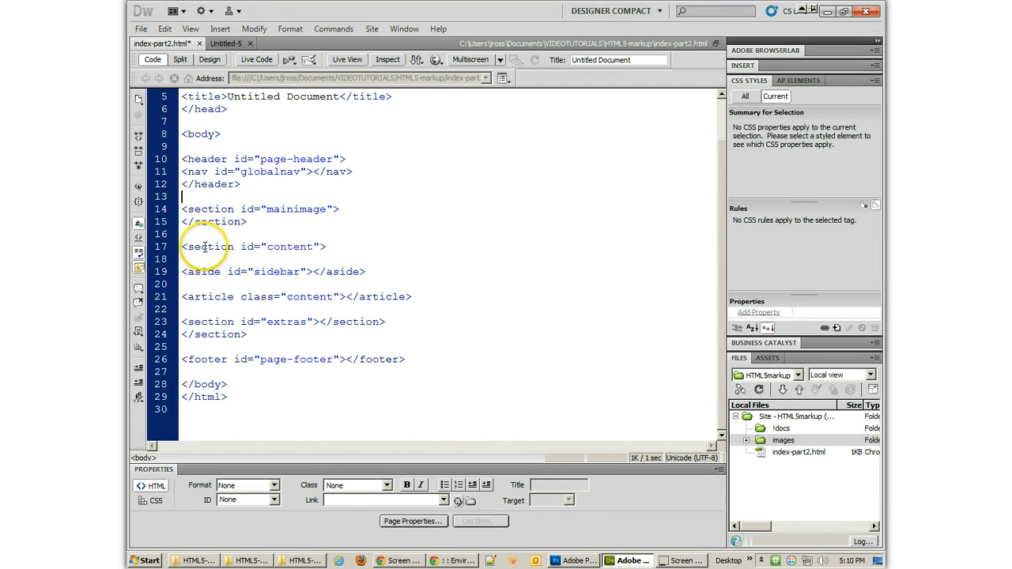
- Change the line 17 section tag to a div with id content-wrapper
left_click(214, 246)
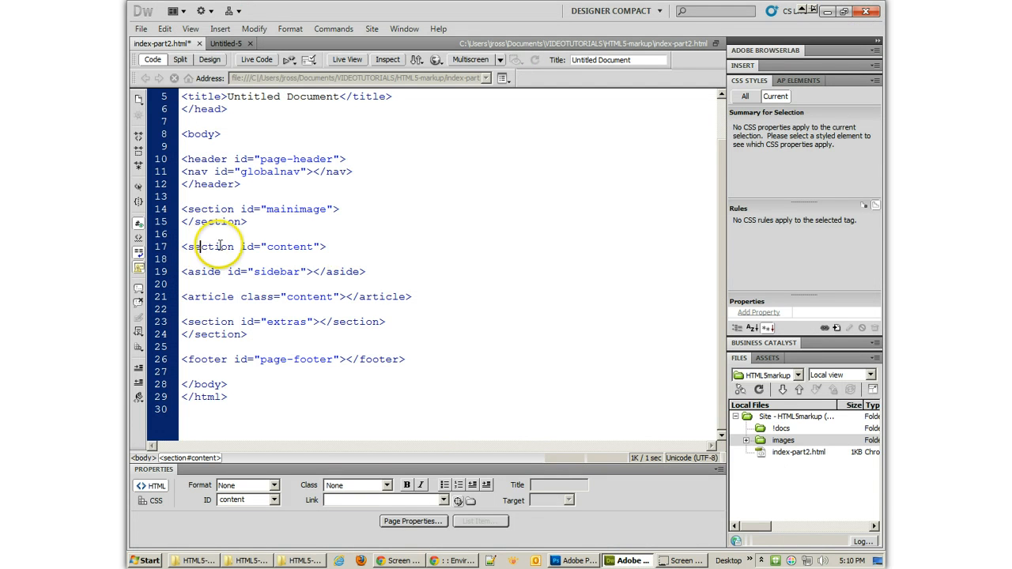
double_click(211, 247)
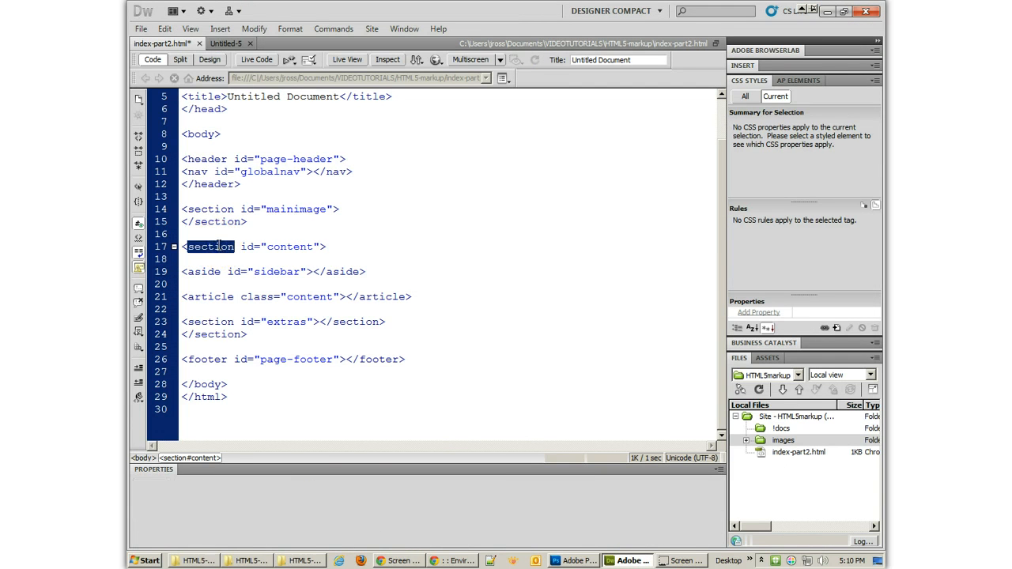
type("div")
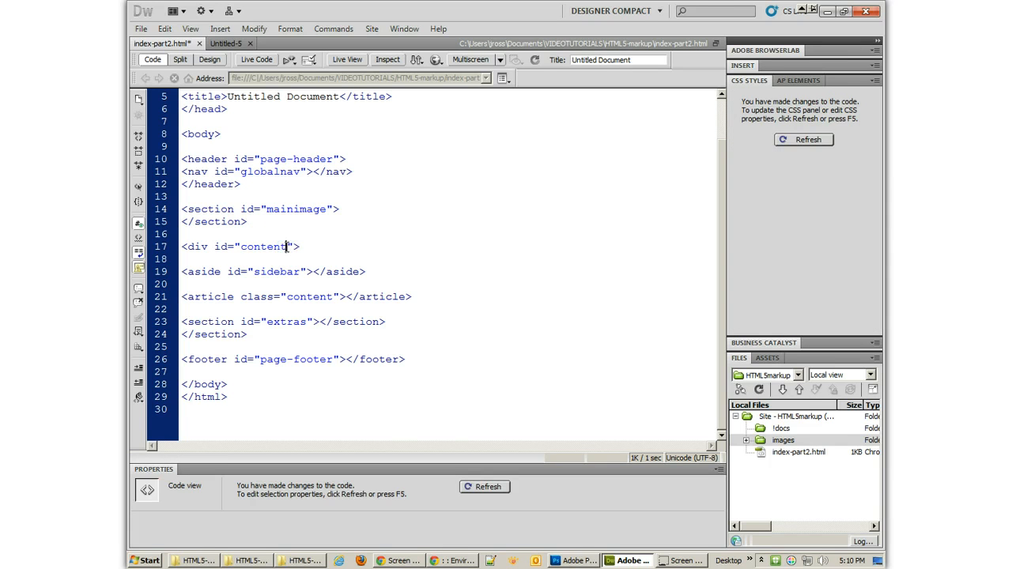
type("wrap")
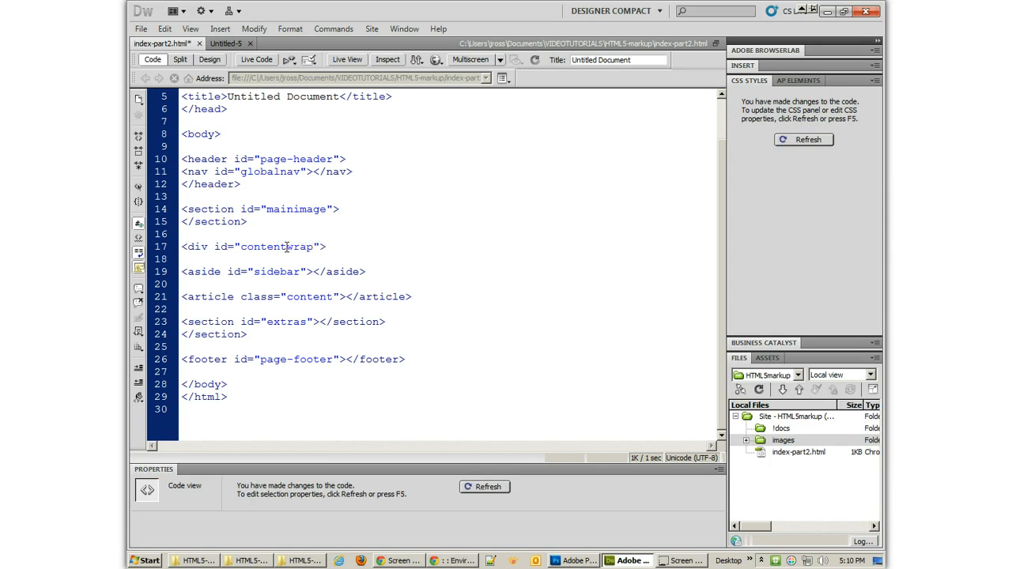
type("per")
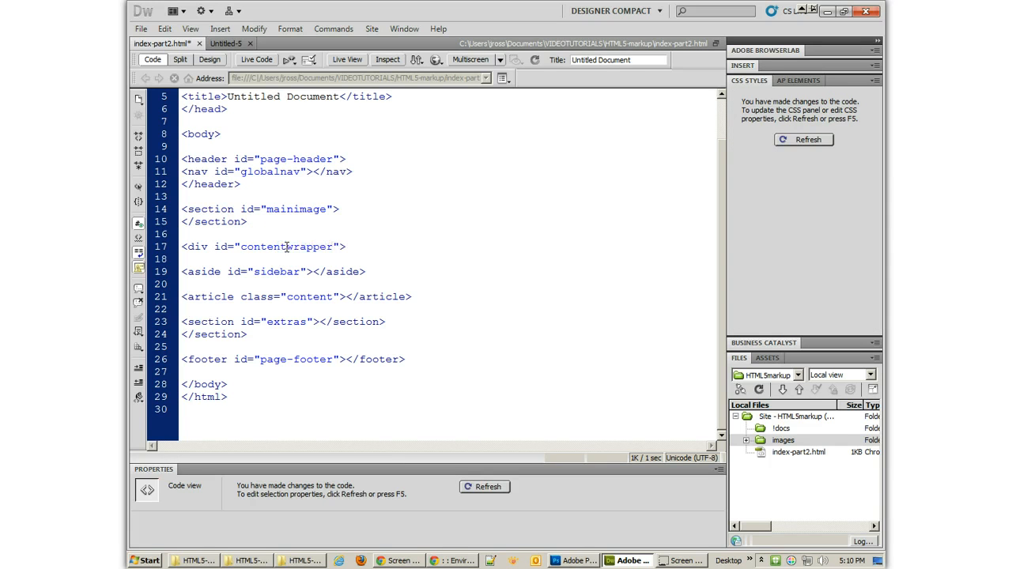
left_click(287, 247)
type("-")
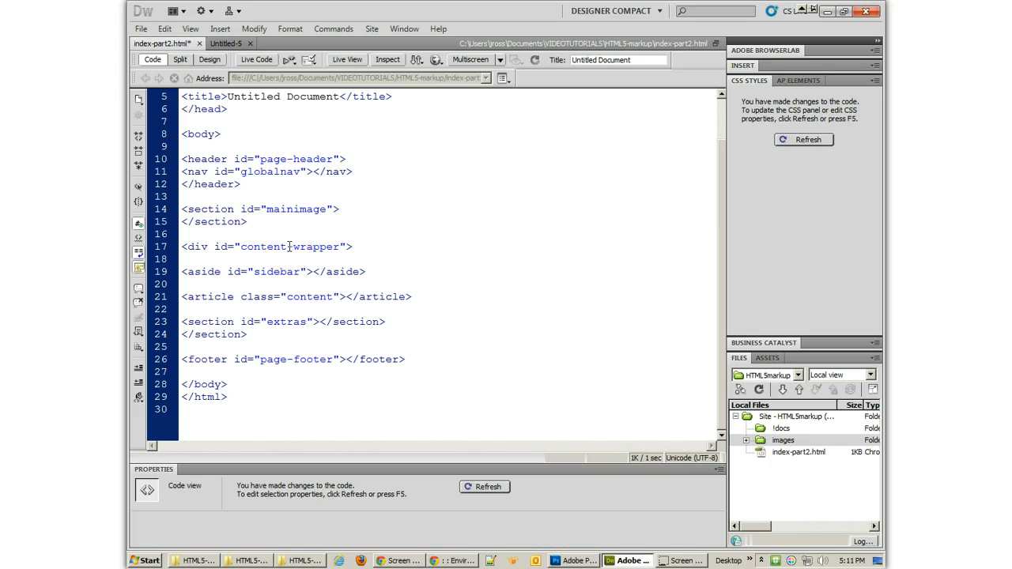
double_click(299, 247)
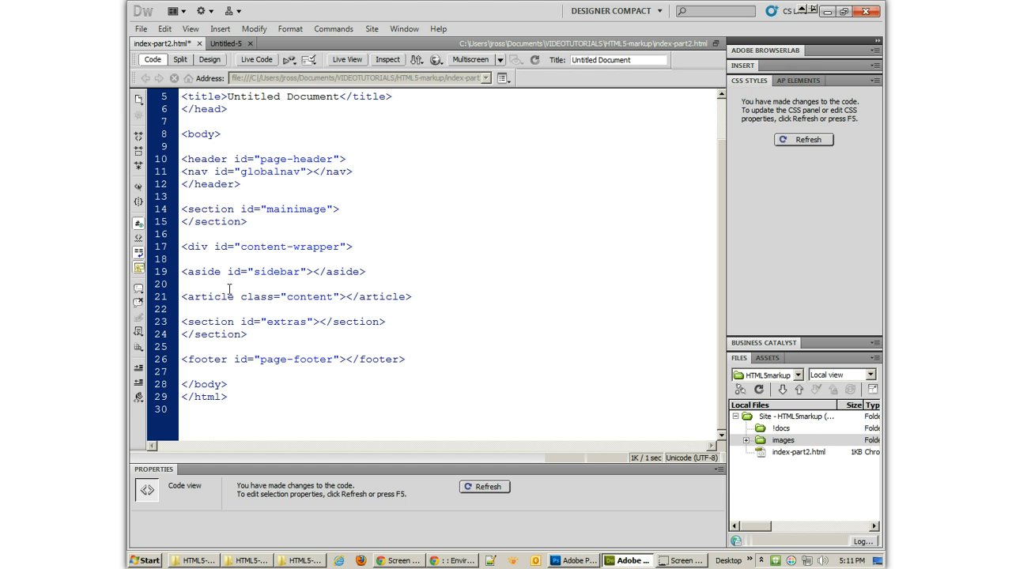
- Wrap the article in the content section and close content-wrapper with </div> on line 26
type("<section></section>")
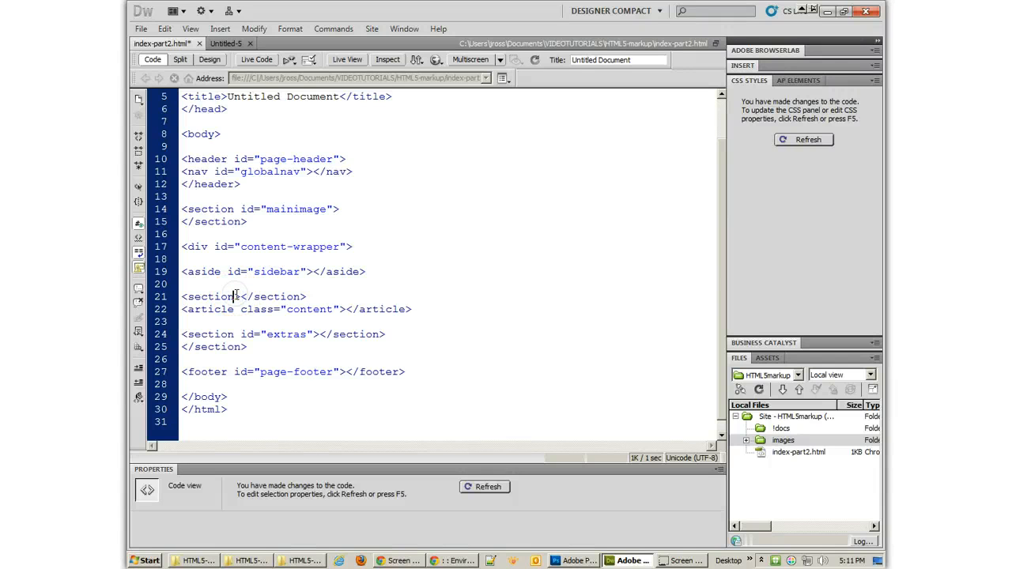
type("id=\"content")
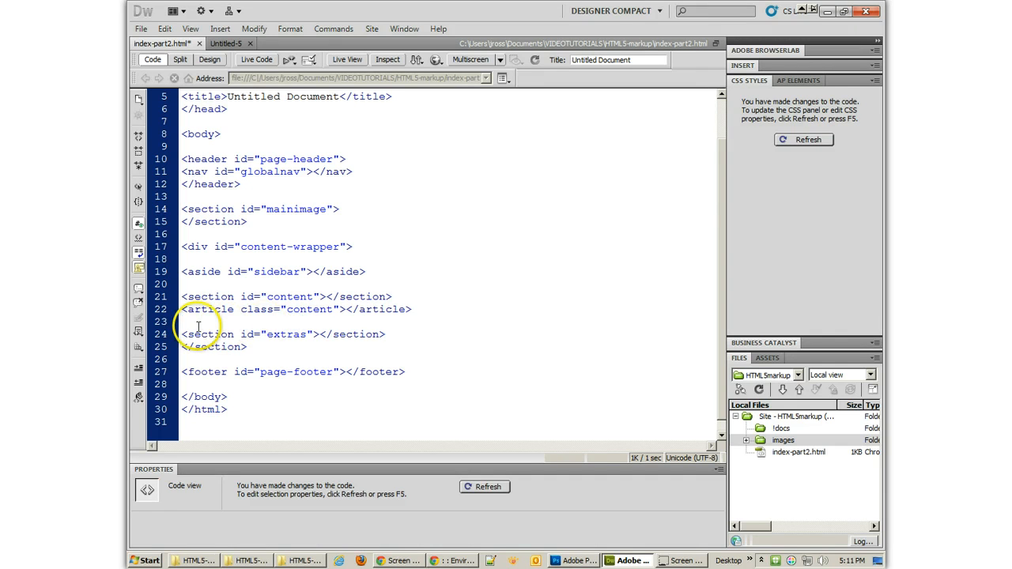
double_click(213, 348)
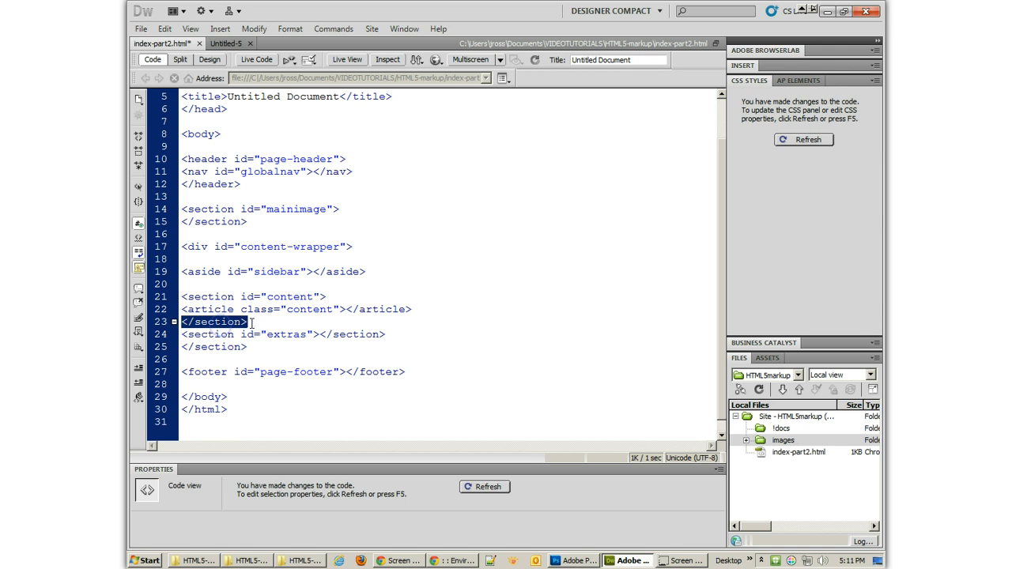
left_click(275, 322)
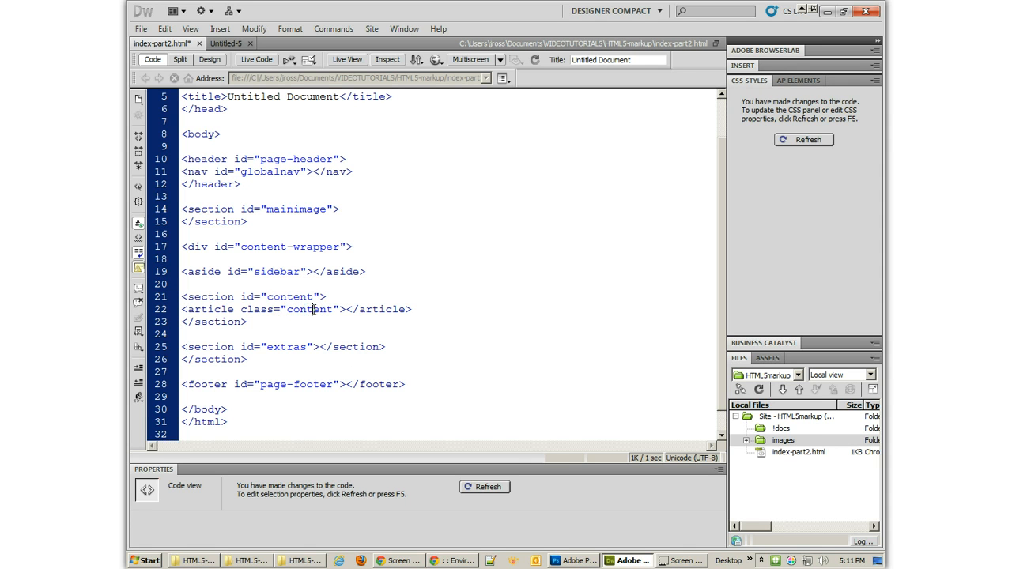
mouse_move(242, 336)
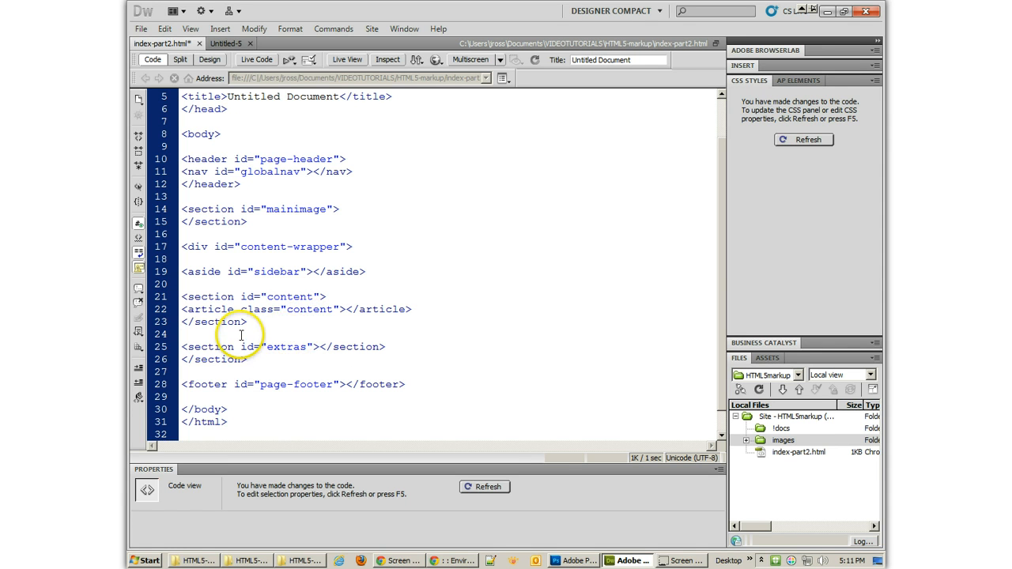
double_click(219, 359)
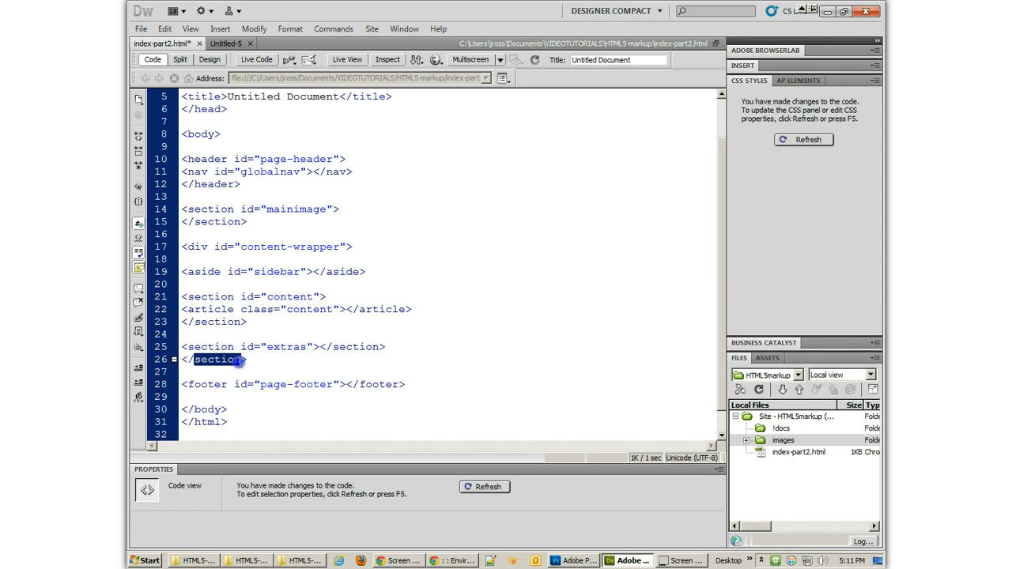
type("</div>")
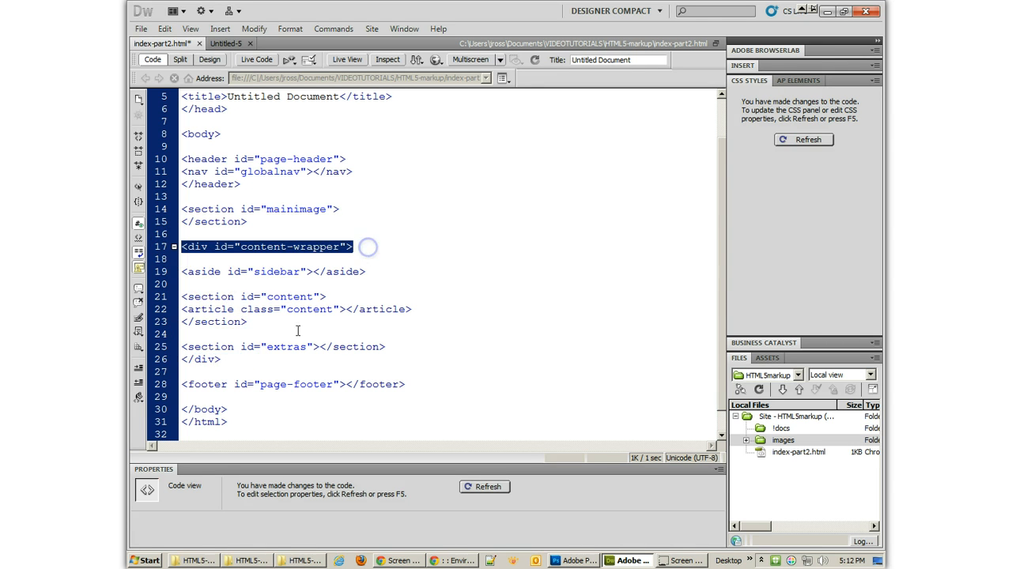
- Add the comment <!-- END CONTENT-WRAPPER DIV --> after the closing div on line 26
left_click(202, 360)
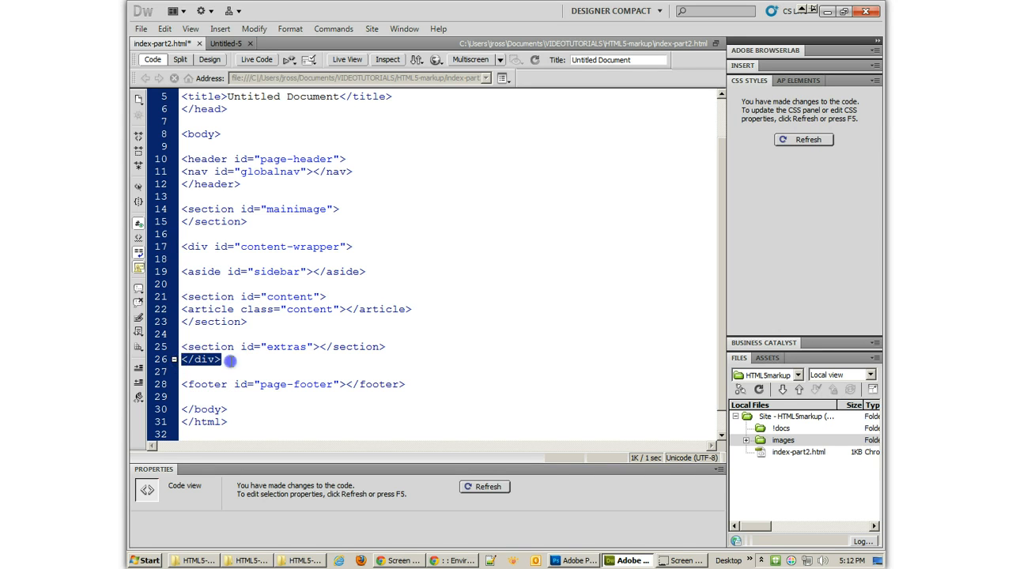
left_click(225, 360)
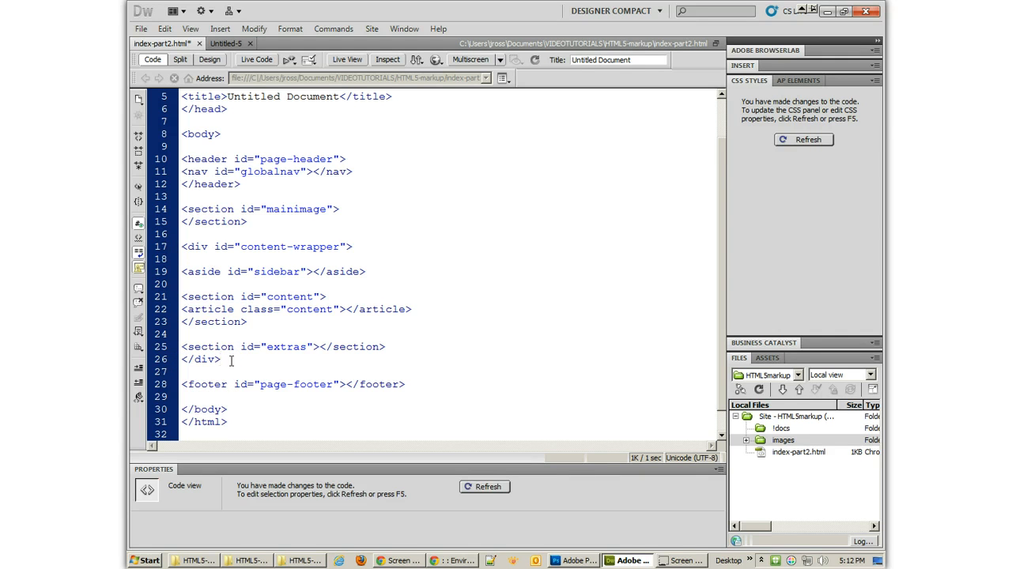
mouse_move(238, 340)
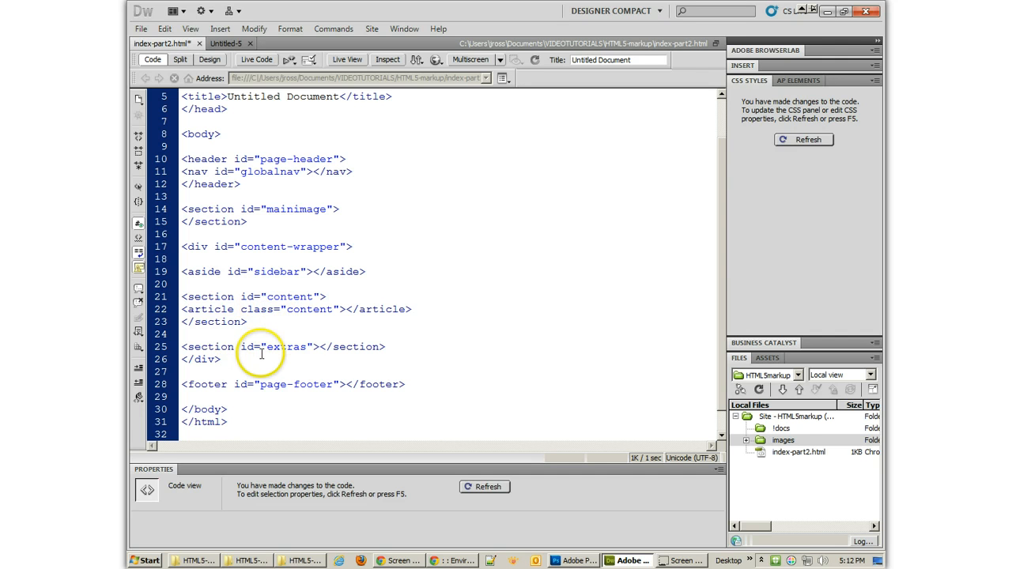
left_click(224, 359)
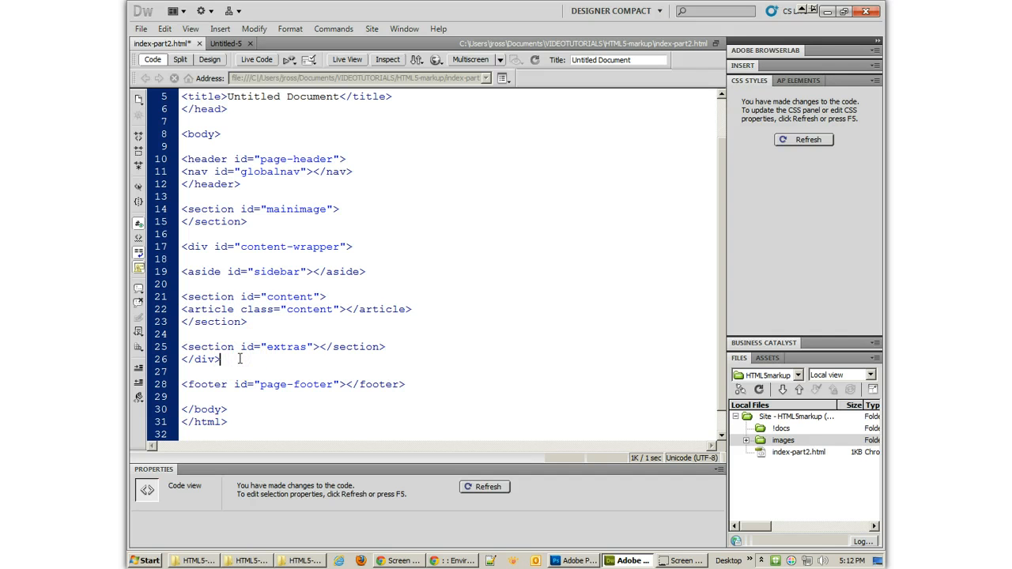
type("<!")
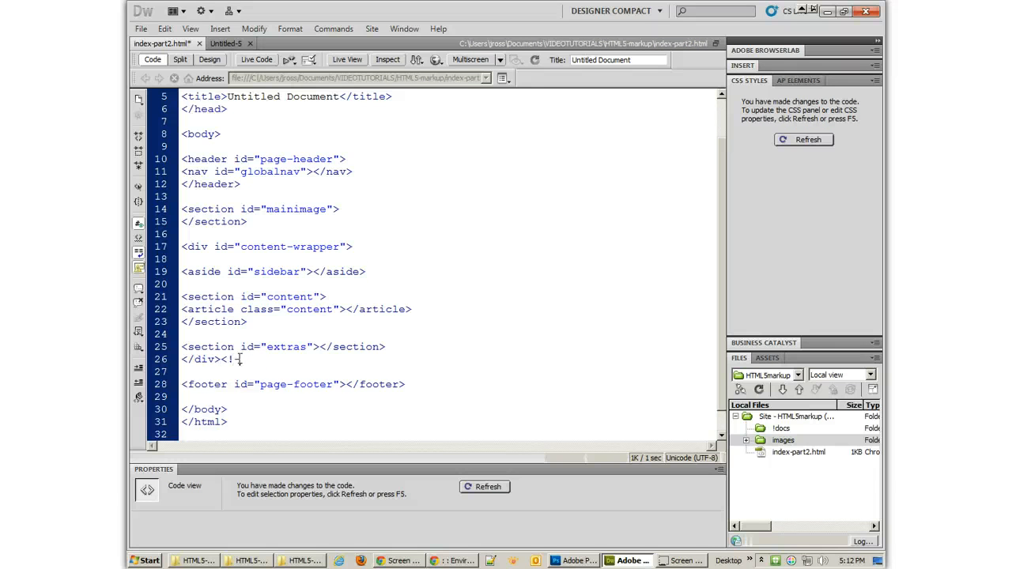
type("en")
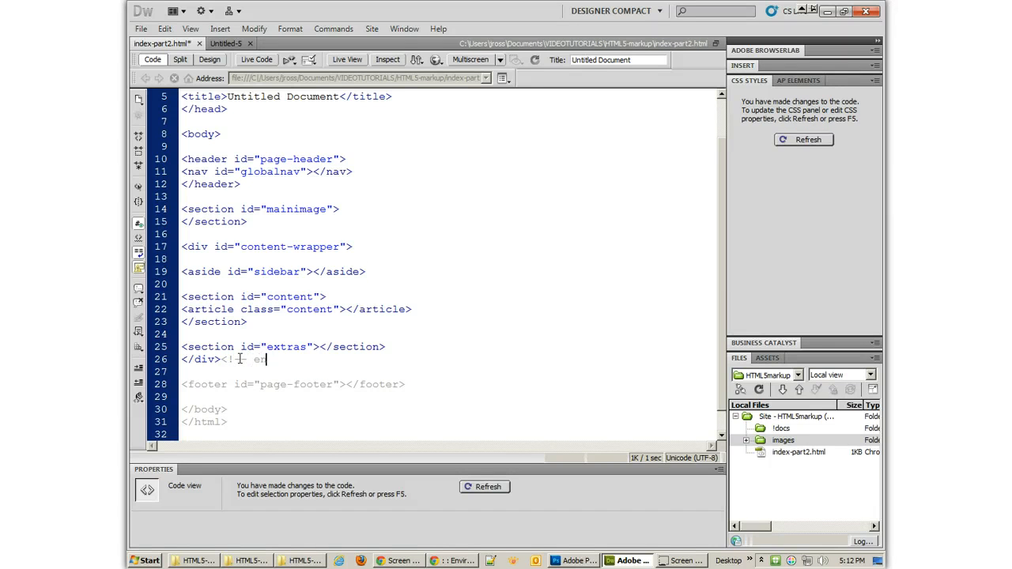
type("END")
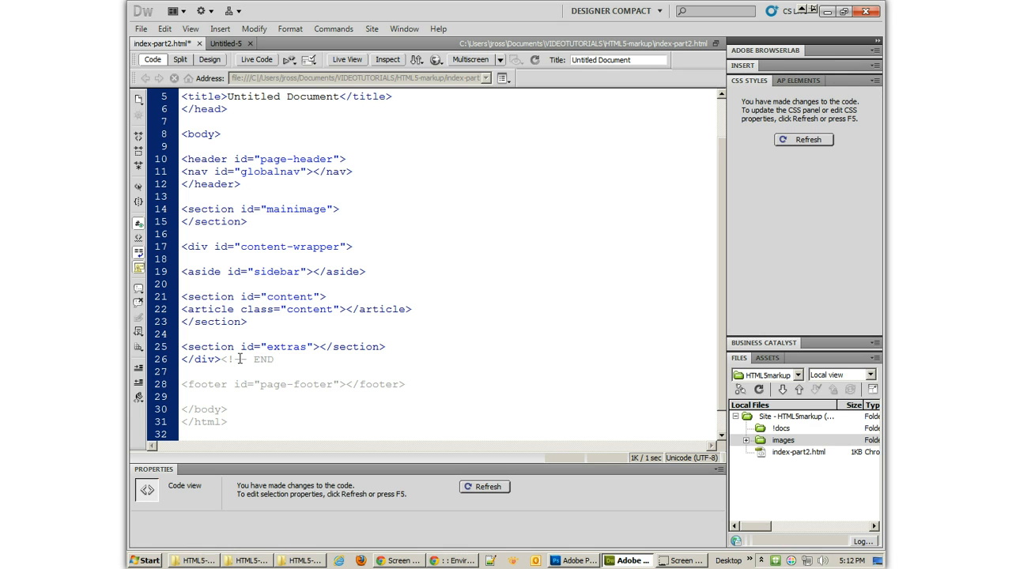
type("CONTE")
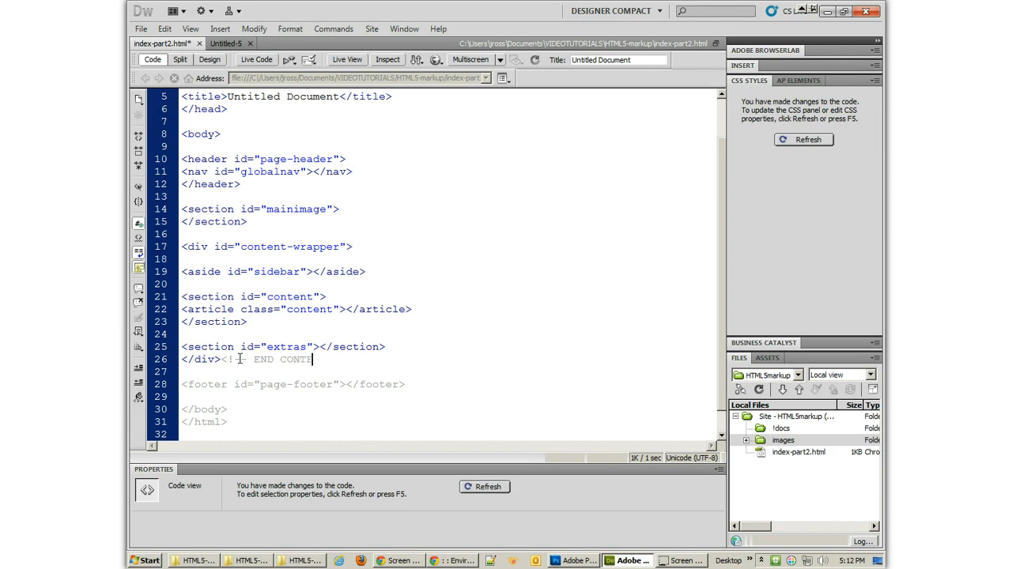
type("ENT")
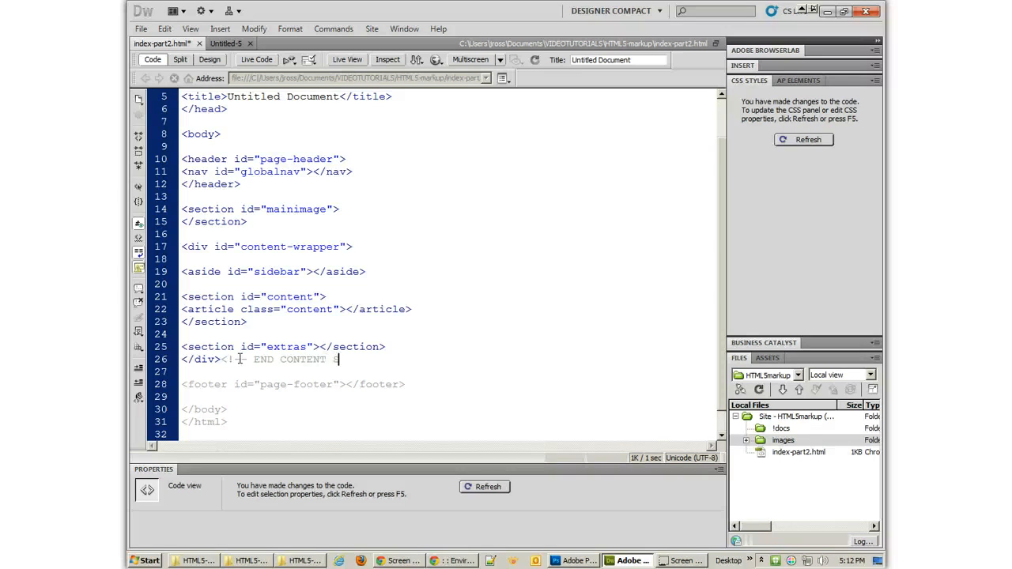
type("SECTION")
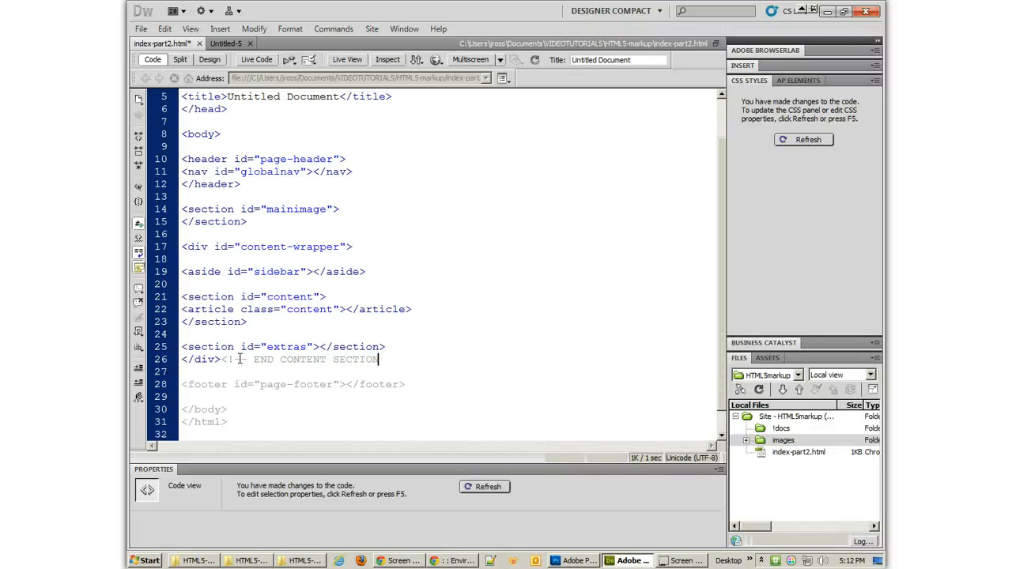
key("BackSpace")
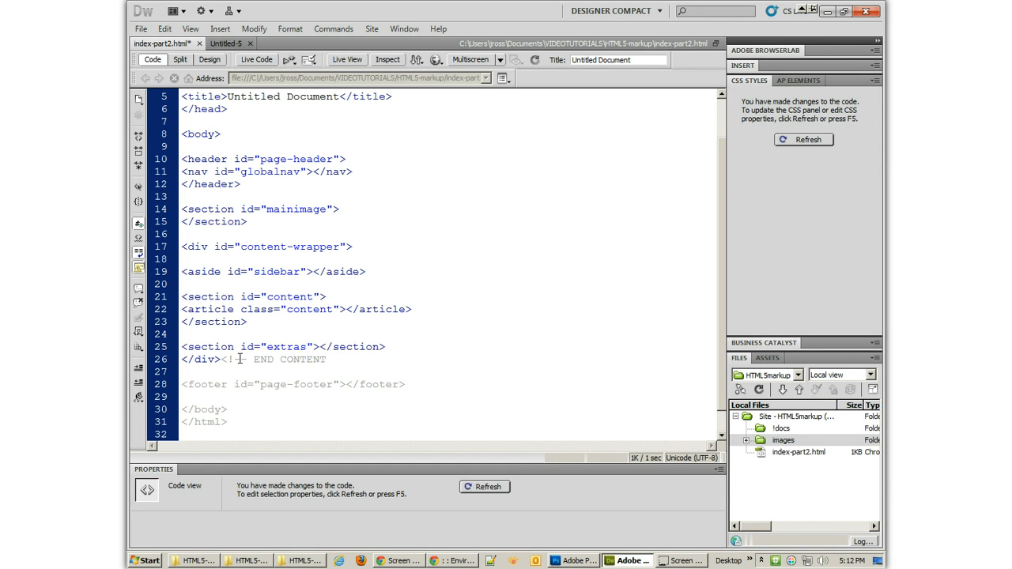
type("-WRAPPER")
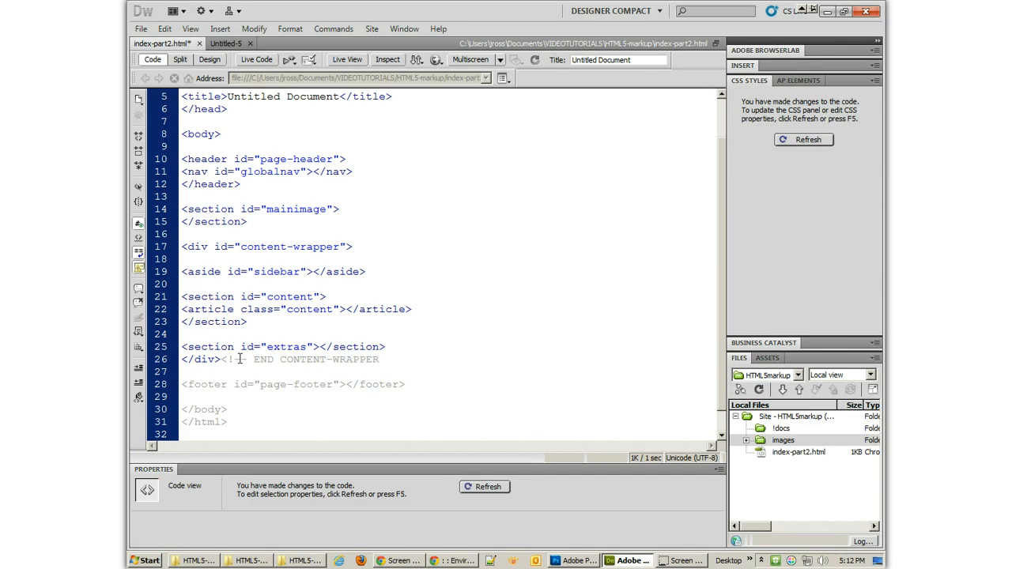
type("-->")
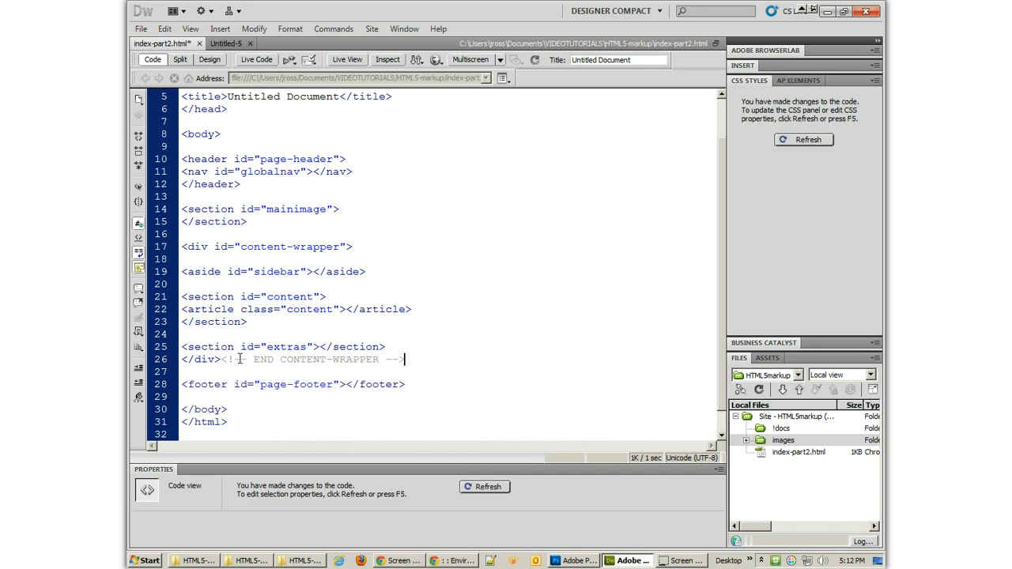
- Add the END CONTENT SECTION comment after the content section's closing tag
double_click(308, 359)
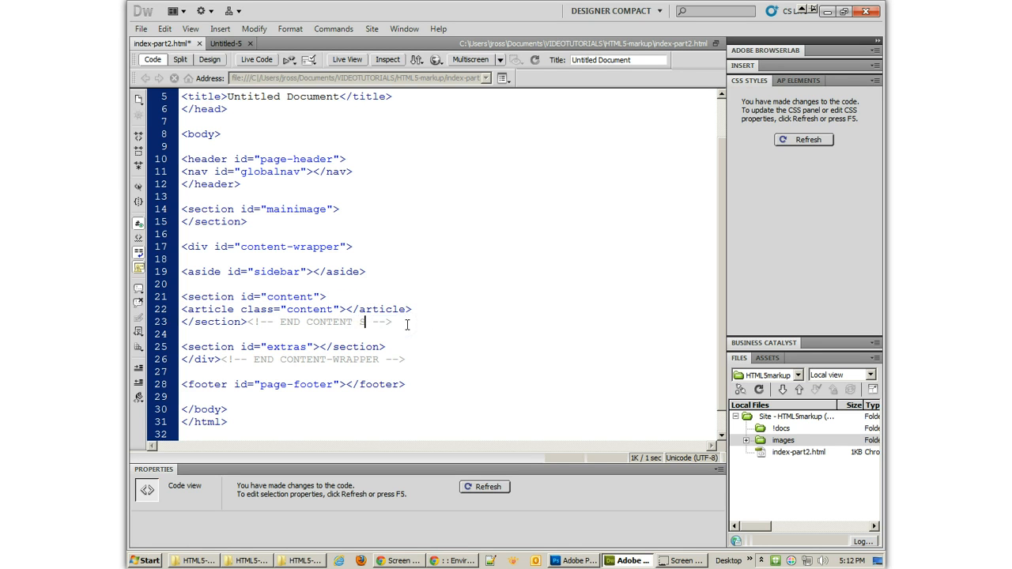
type("ECTION")
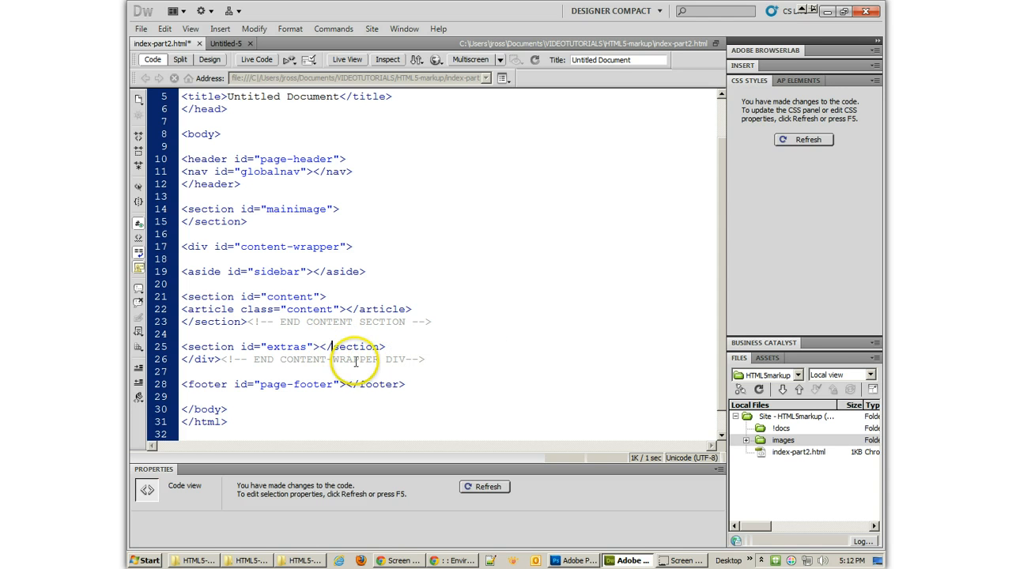
double_click(326, 359)
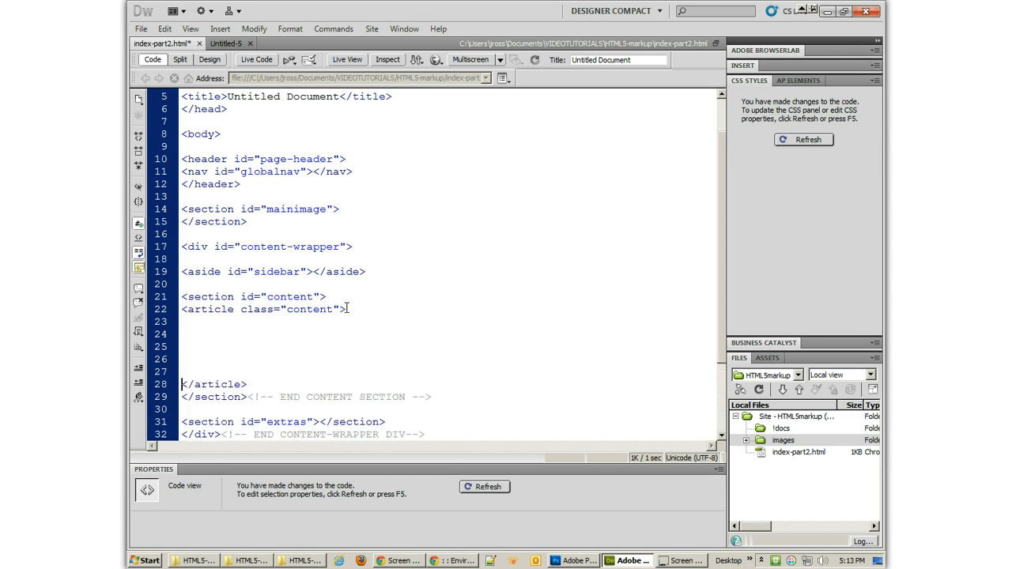
scroll("down", 3)
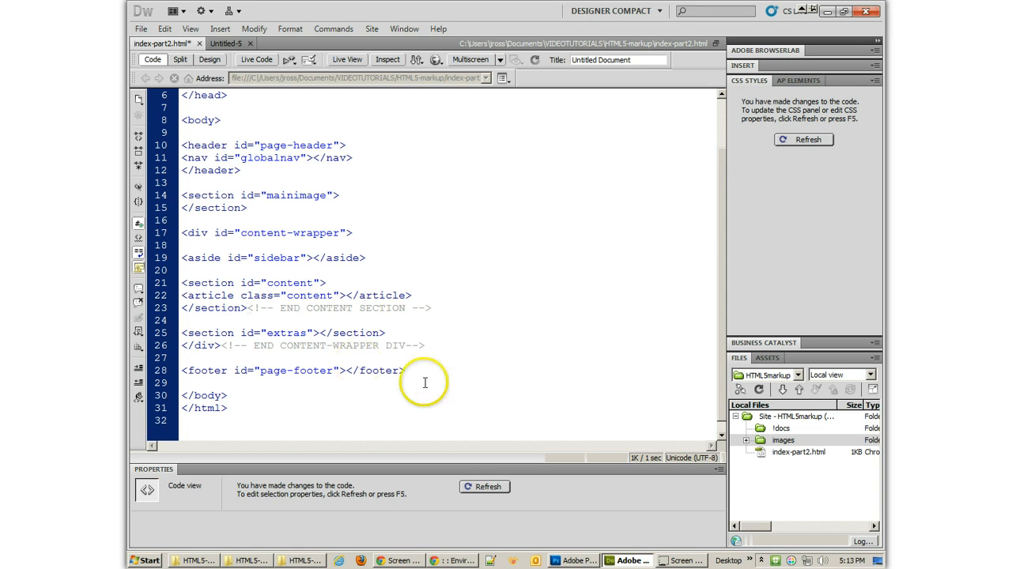
- Apply Source Formatting from the Commands menu to indent all nested elements
scroll("up", 3)
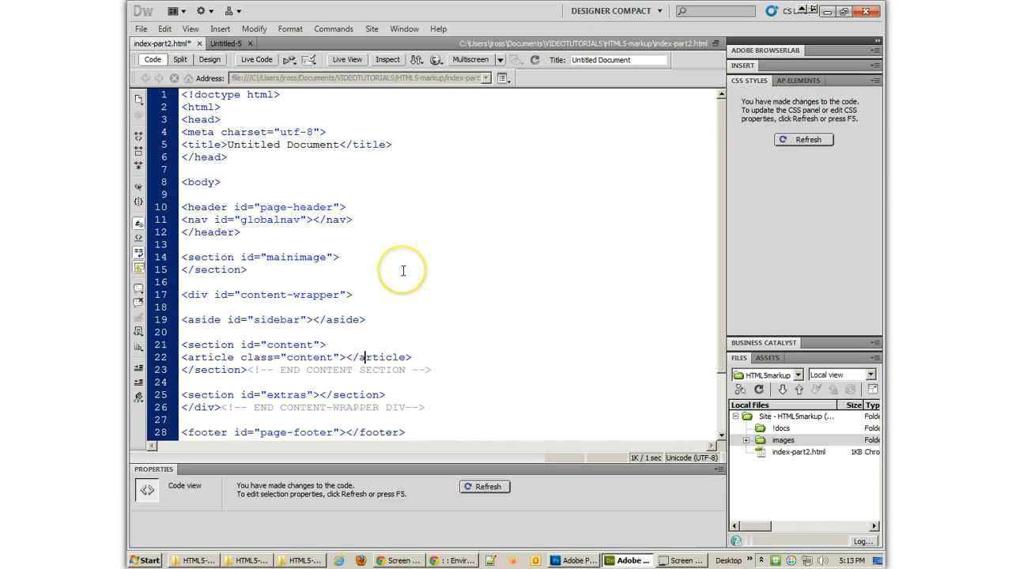
scroll("down", 3)
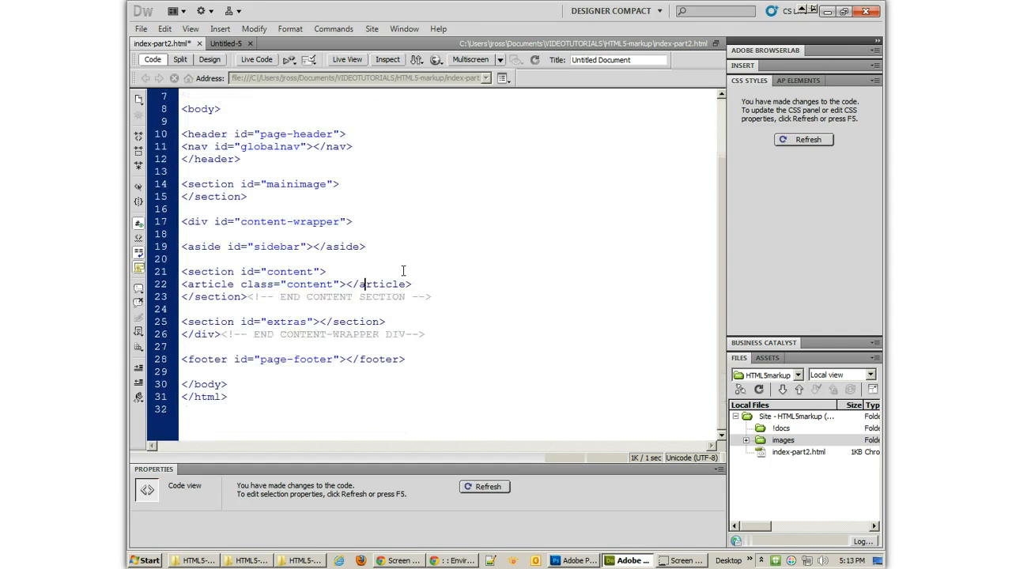
mouse_move(333, 29)
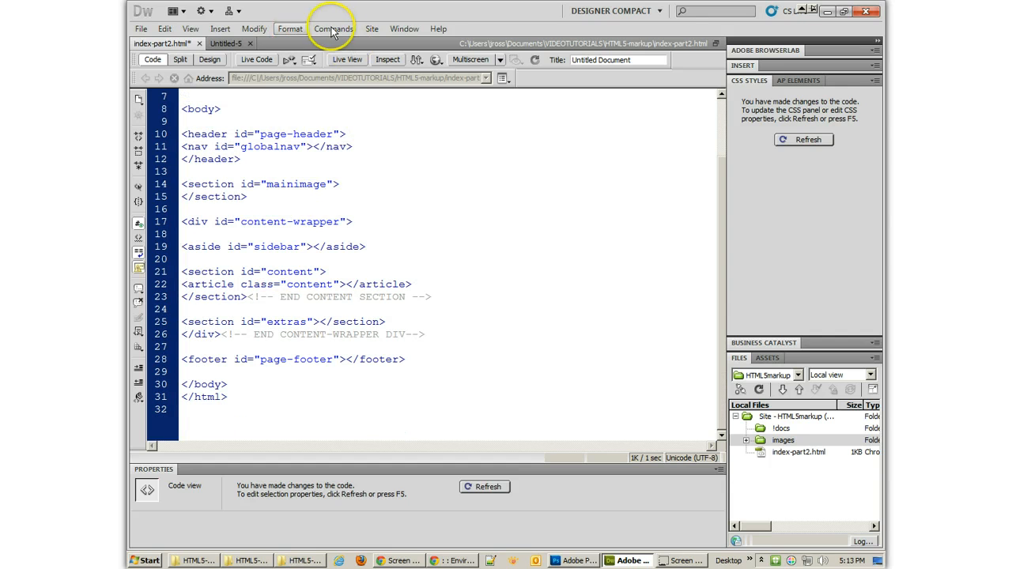
left_click(333, 29)
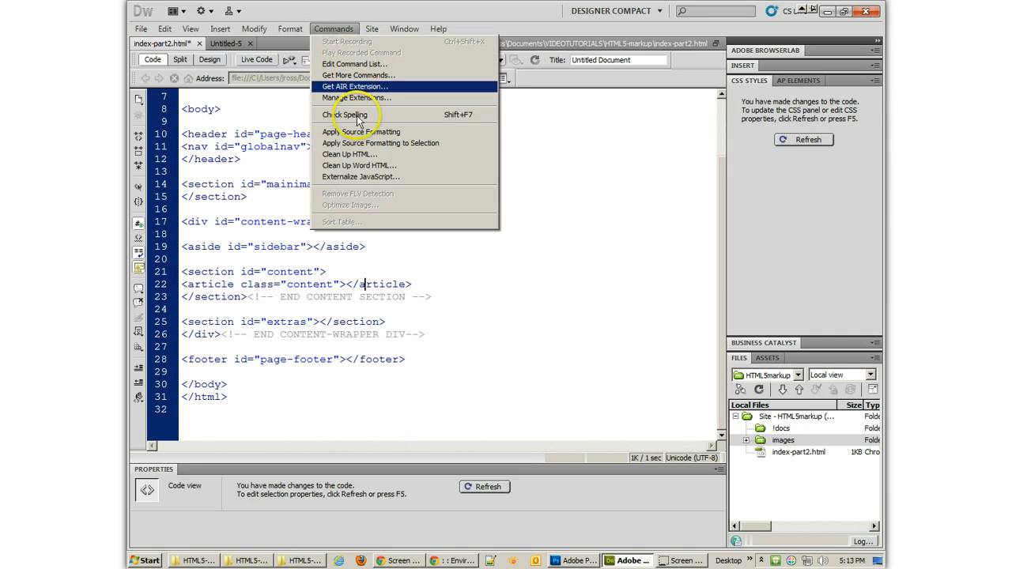
left_click(361, 131)
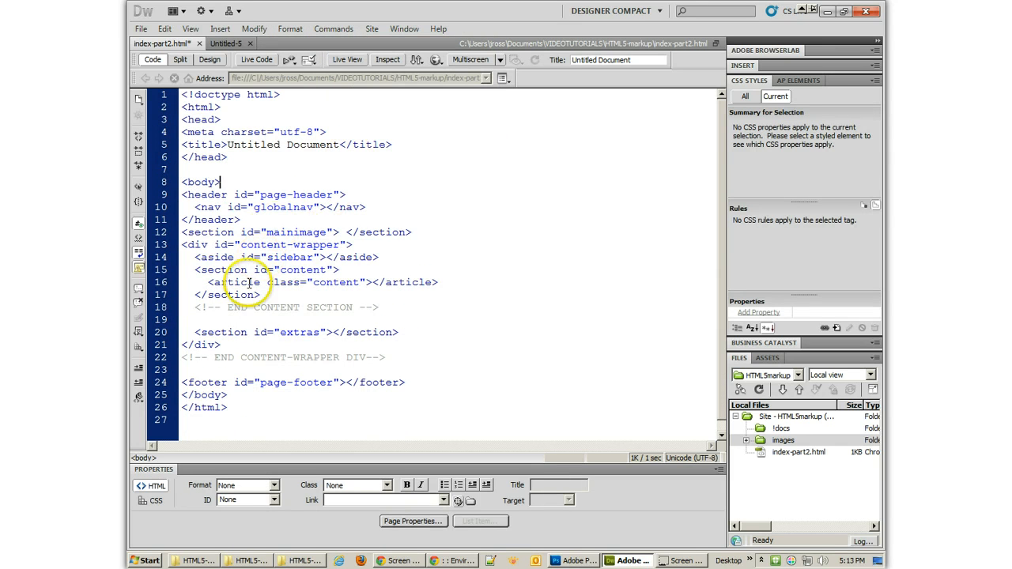
mouse_move(375, 294)
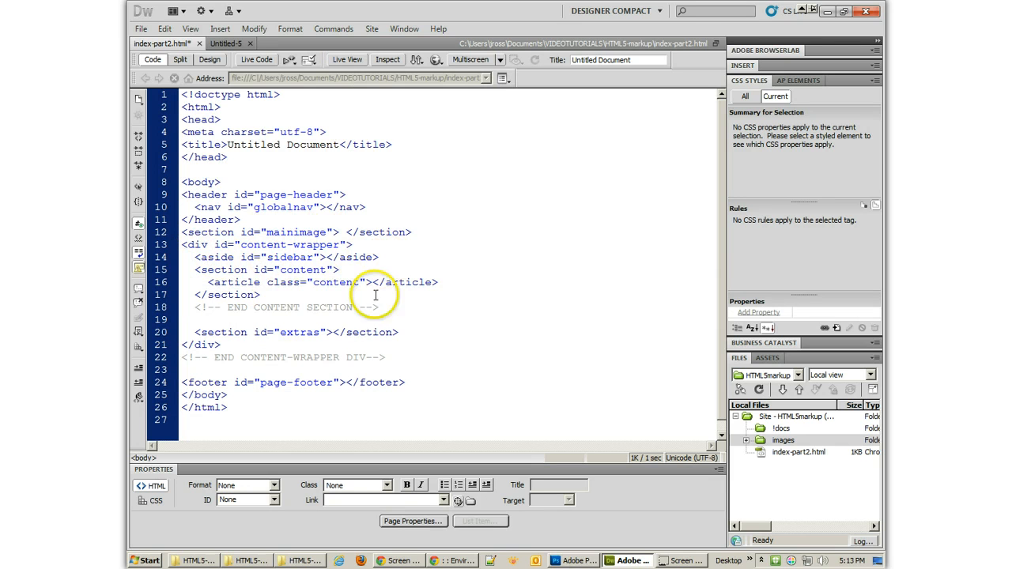
scroll("up", 3)
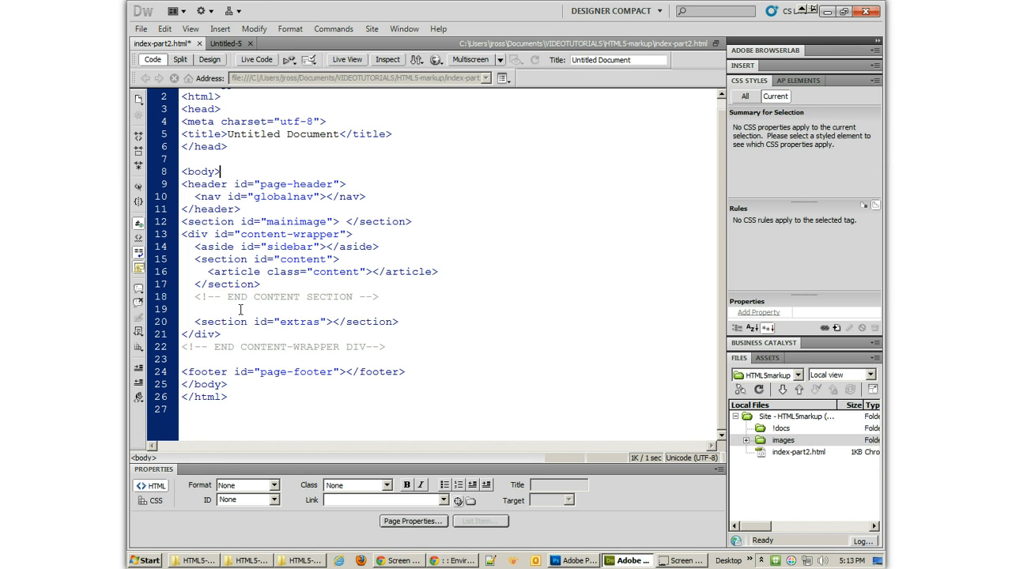
mouse_move(345, 371)
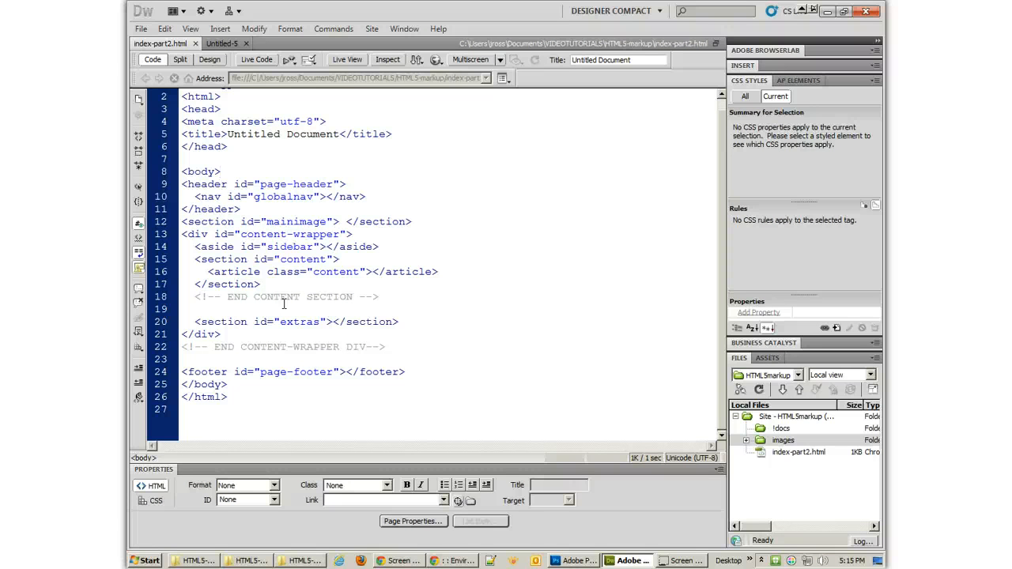
- Select and copy all of the skeleton code in Code view
left_click(220, 172)
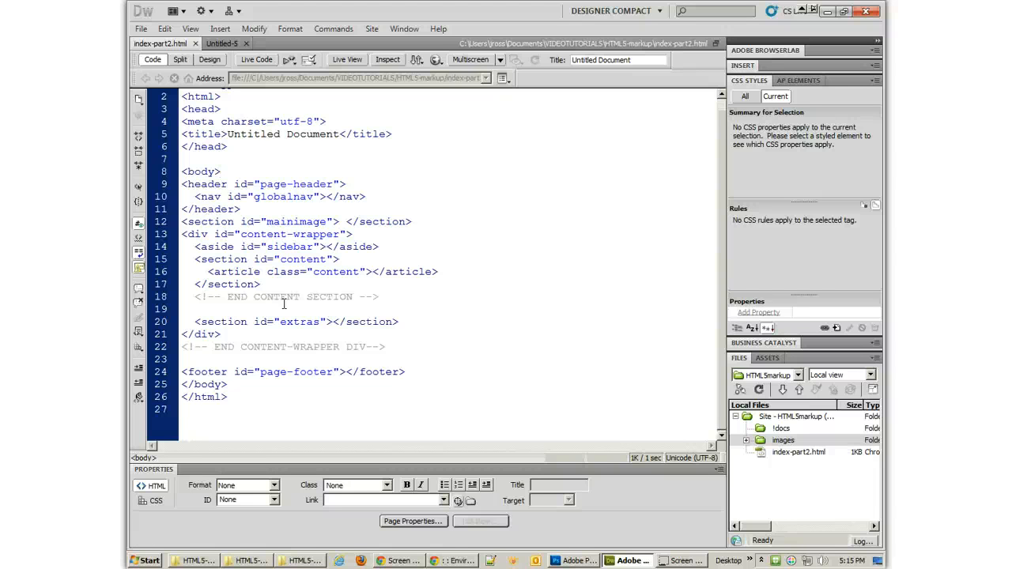
left_click(196, 308)
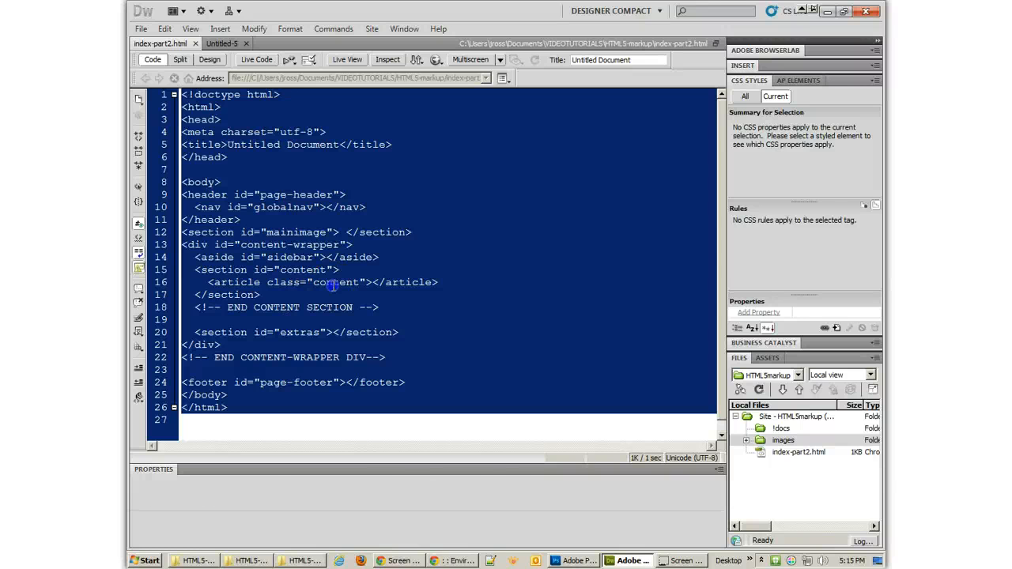
mouse_move(332, 293)
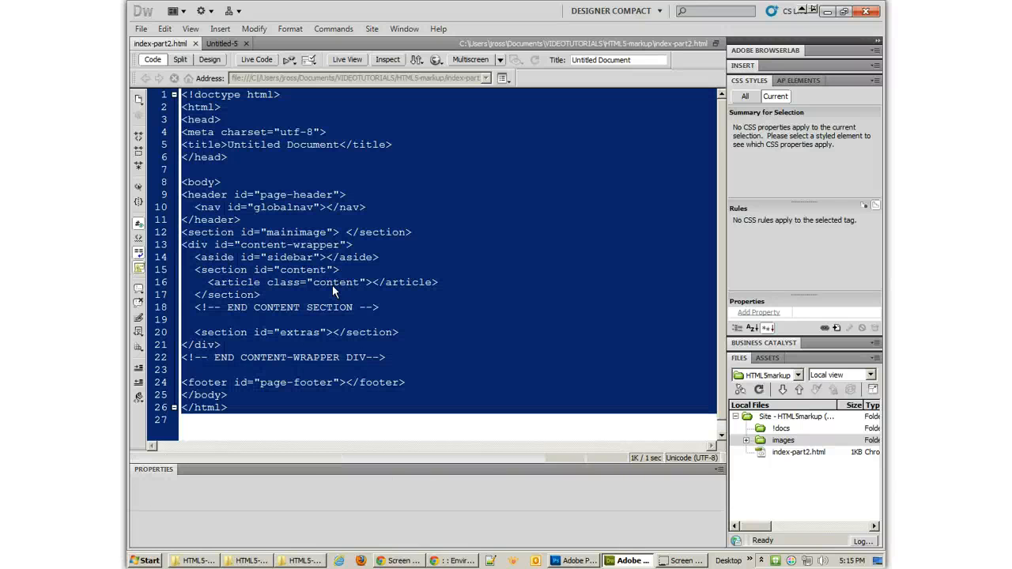
left_click(328, 282)
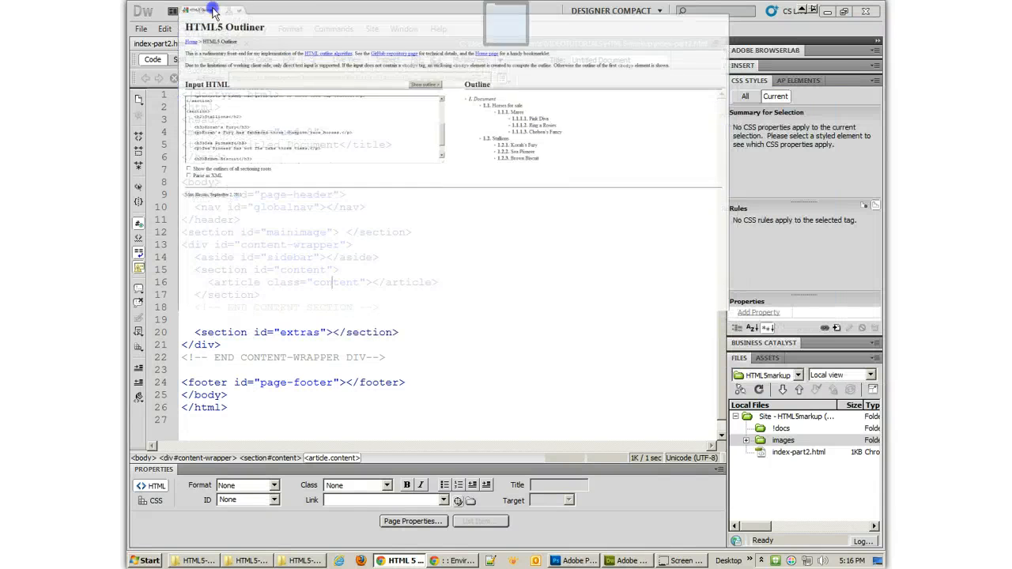
- Paste the markup into HTML5 Outliner's input box and show its outline
left_click(473, 560)
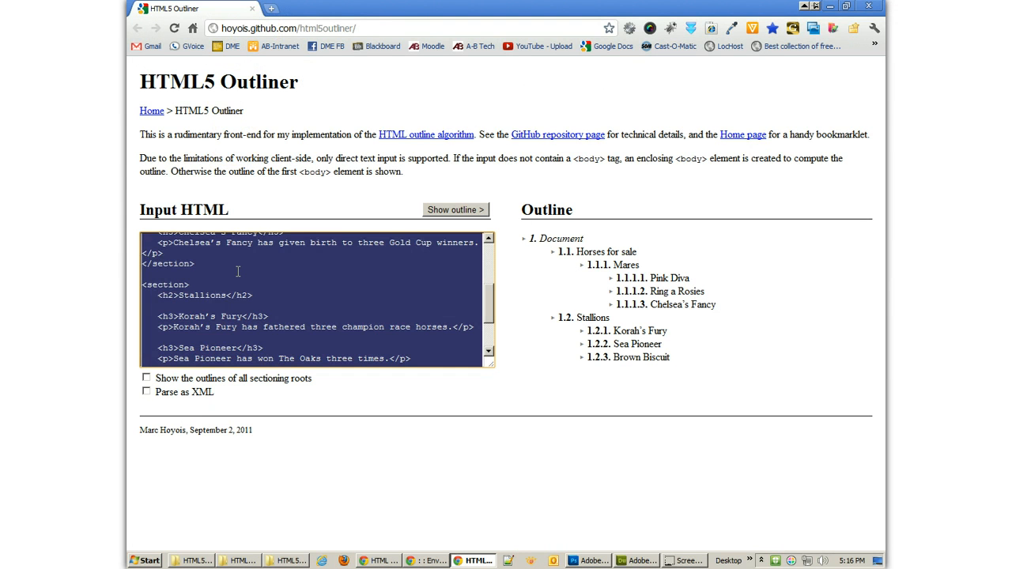
scroll("down", 3)
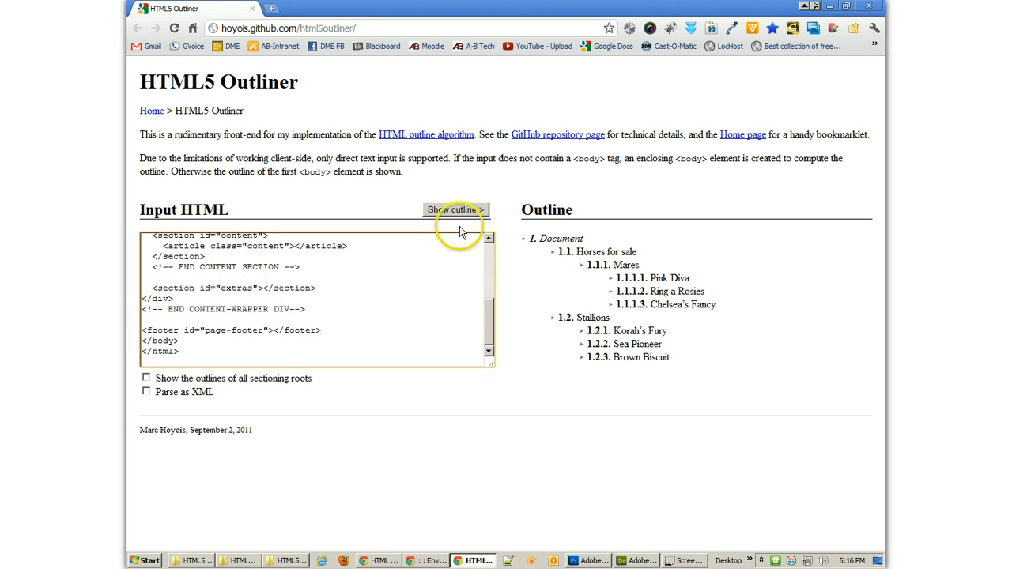
left_click(455, 210)
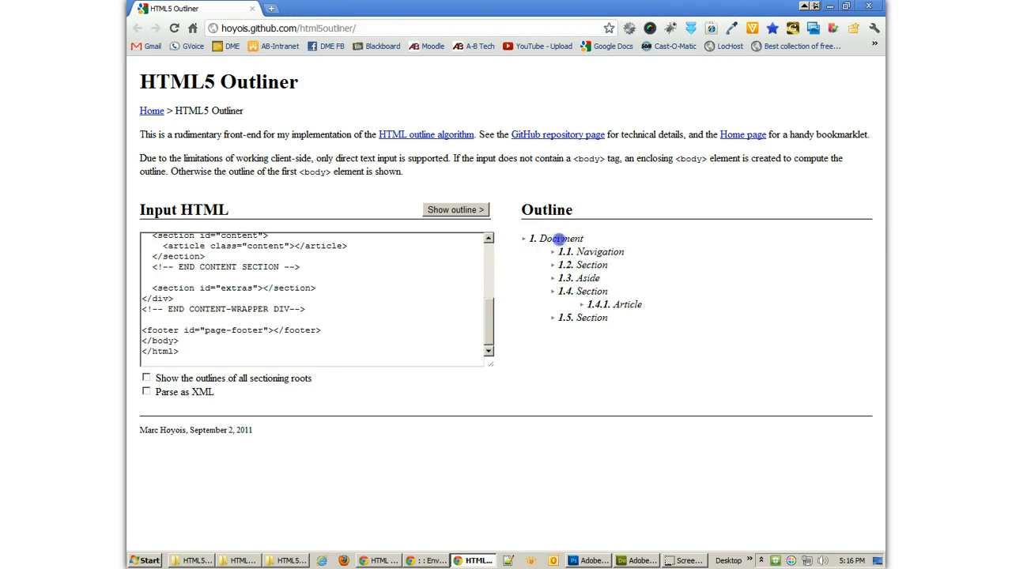
double_click(605, 251)
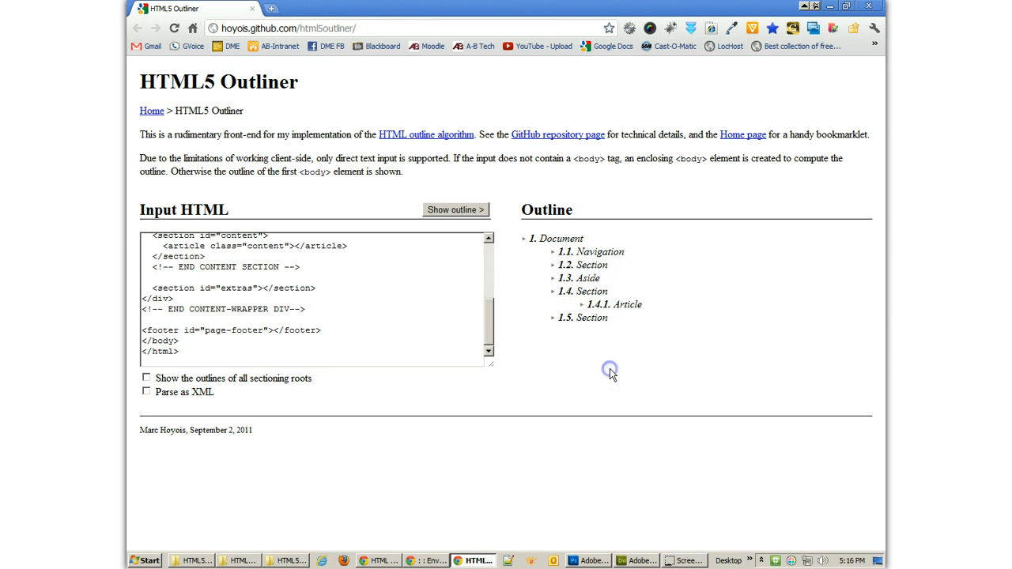
mouse_move(490, 325)
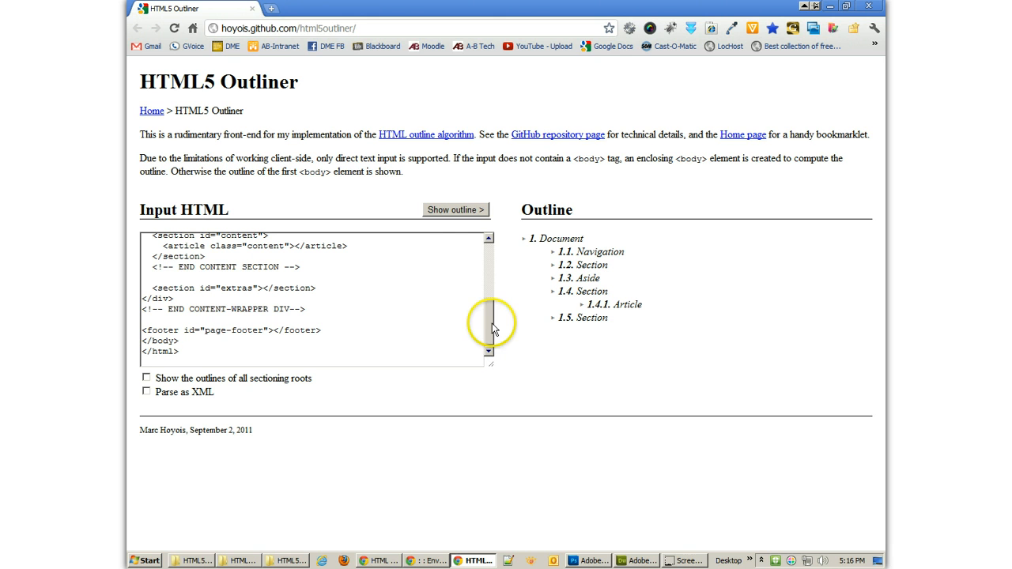
mouse_move(671, 315)
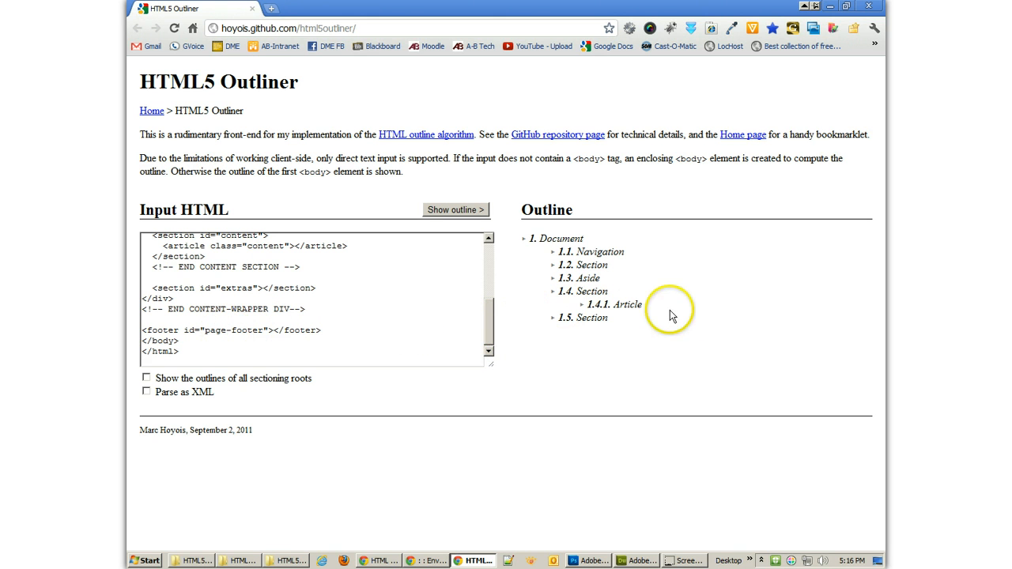
mouse_move(190, 291)
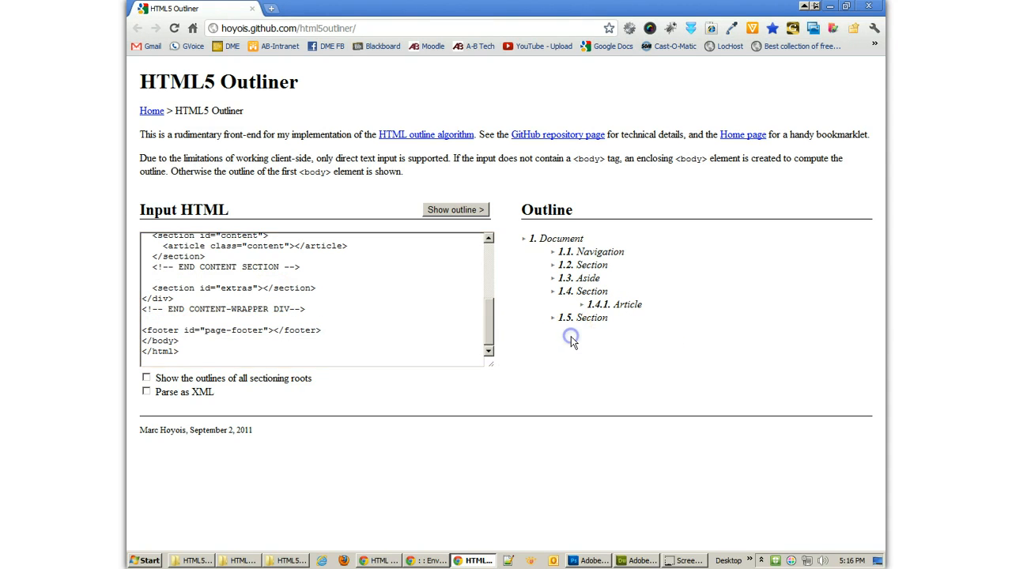
mouse_move(573, 341)
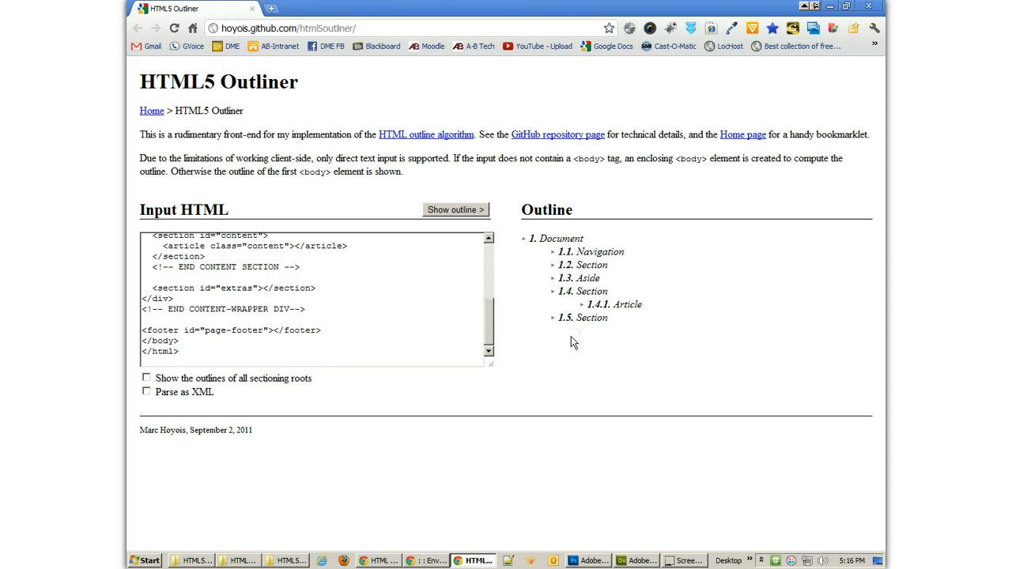
mouse_move(574, 342)
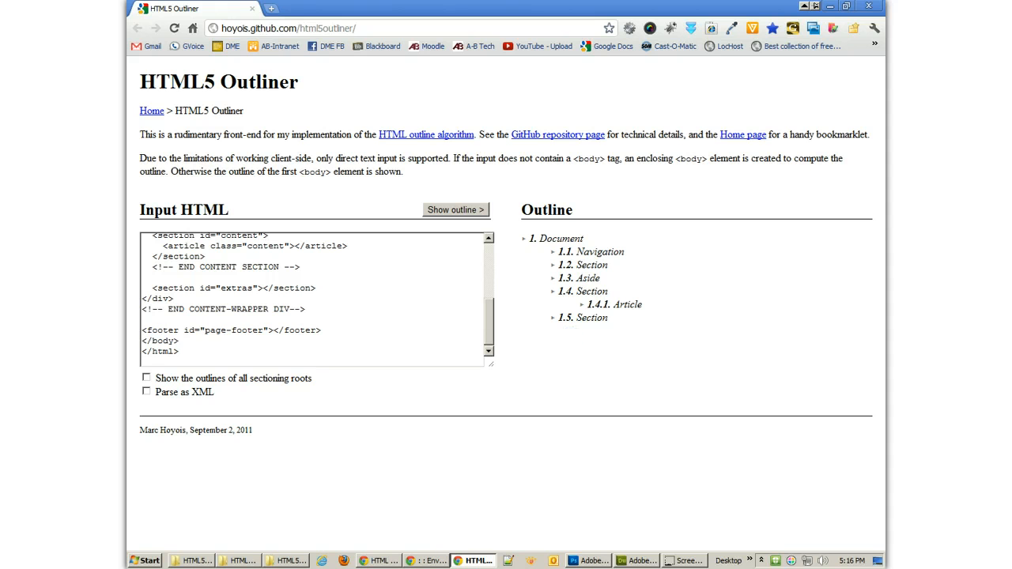
- Paste the skeleton into the gsnedders outliner, recover from the error, and outline it
left_click(296, 9)
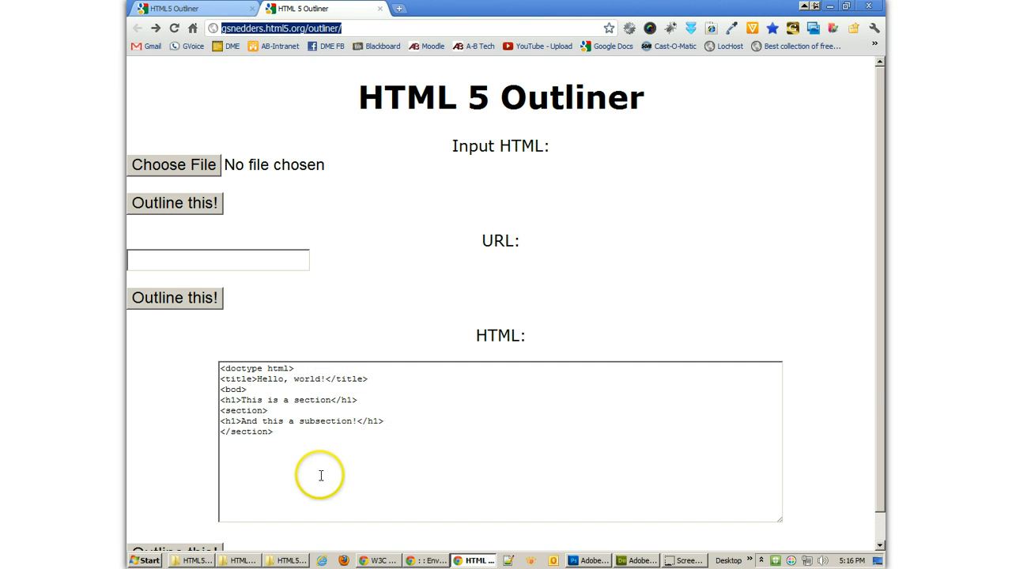
key("ctrl+a")
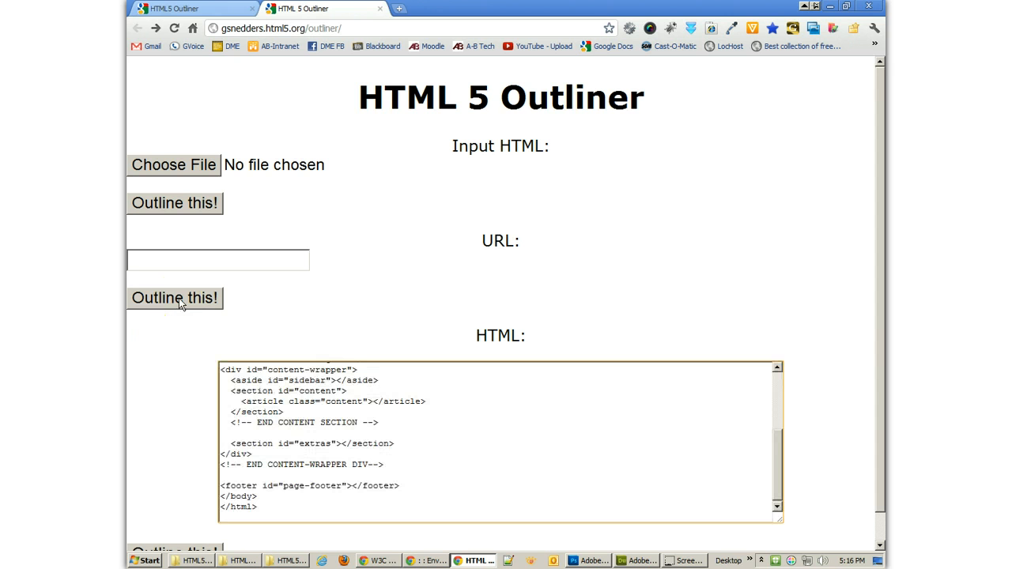
left_click(174, 298)
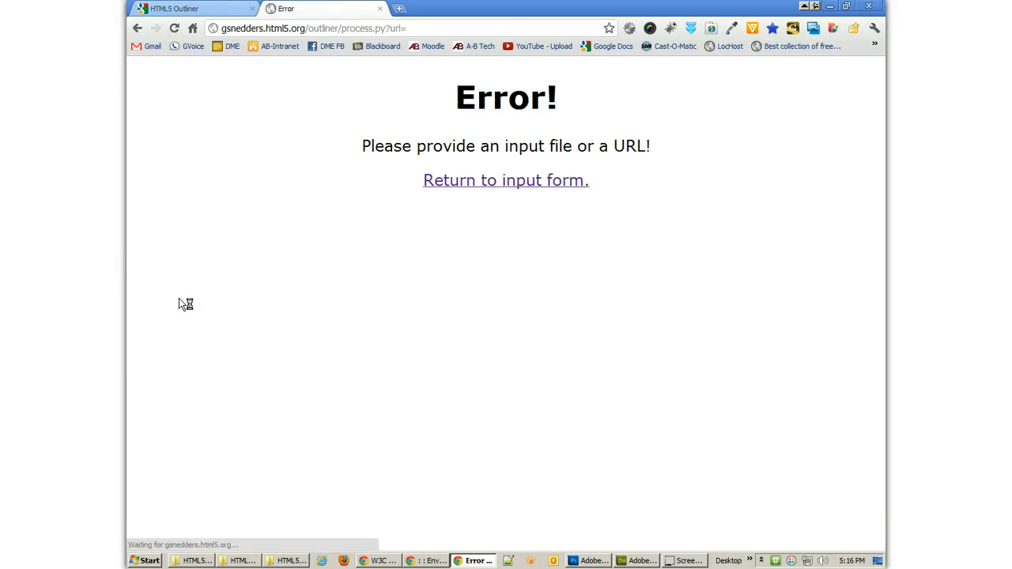
mouse_move(518, 179)
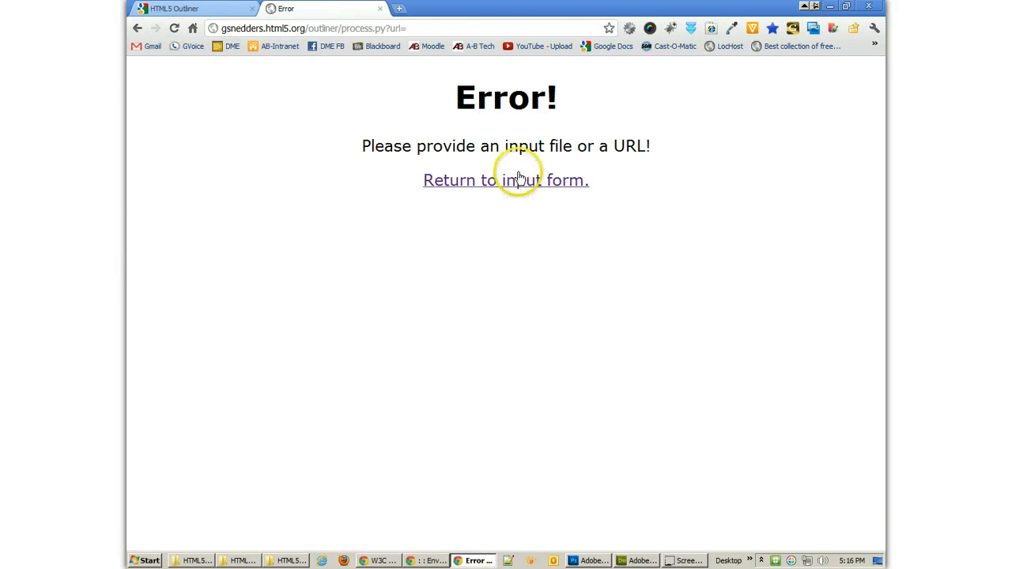
left_click(506, 179)
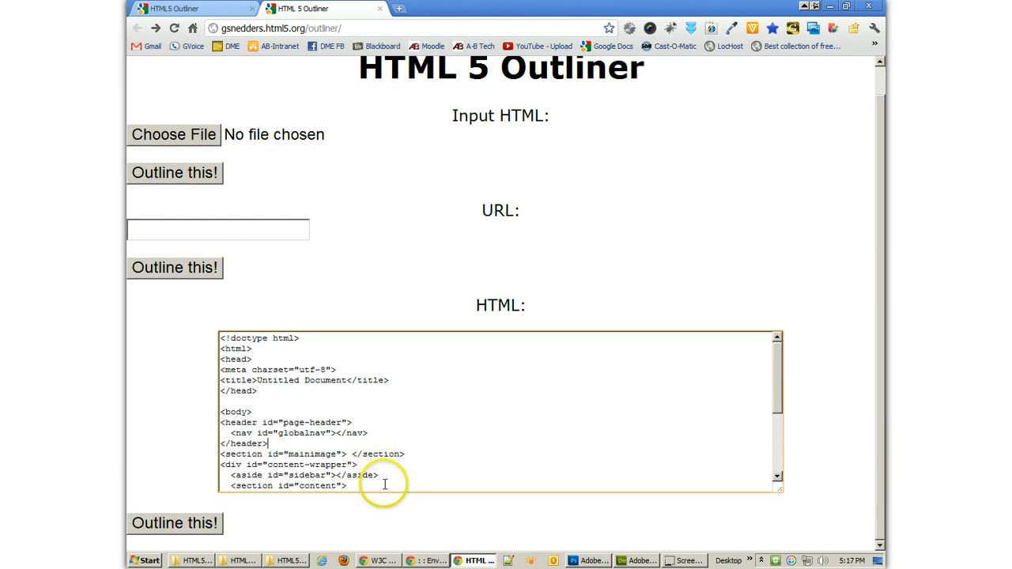
scroll("down", 3)
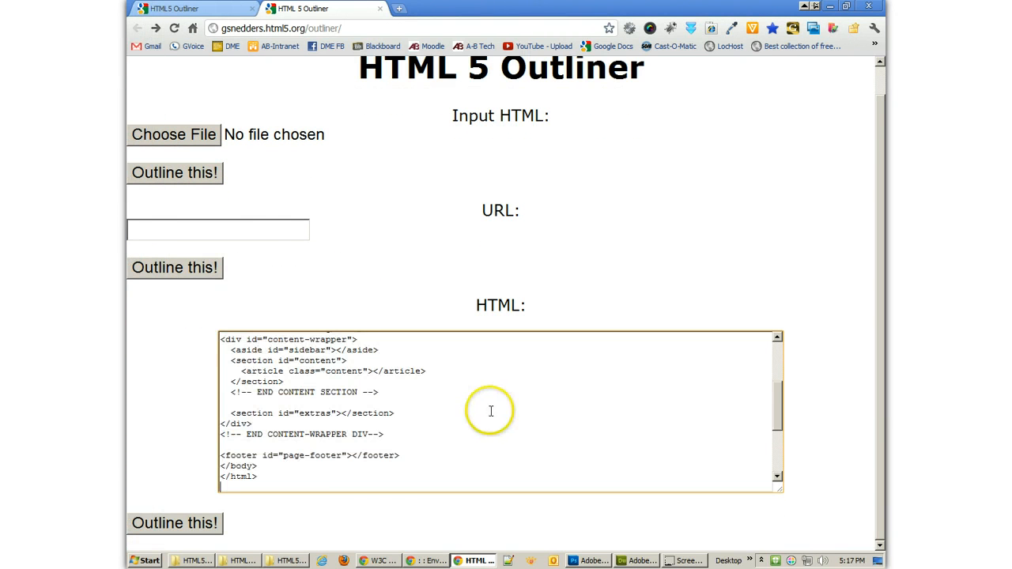
left_click(174, 524)
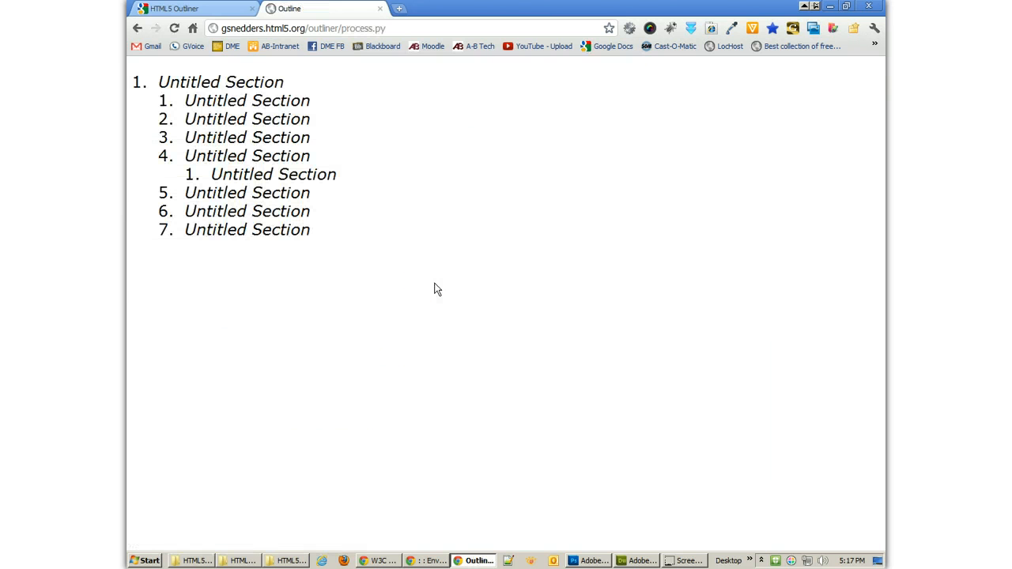
mouse_move(336, 233)
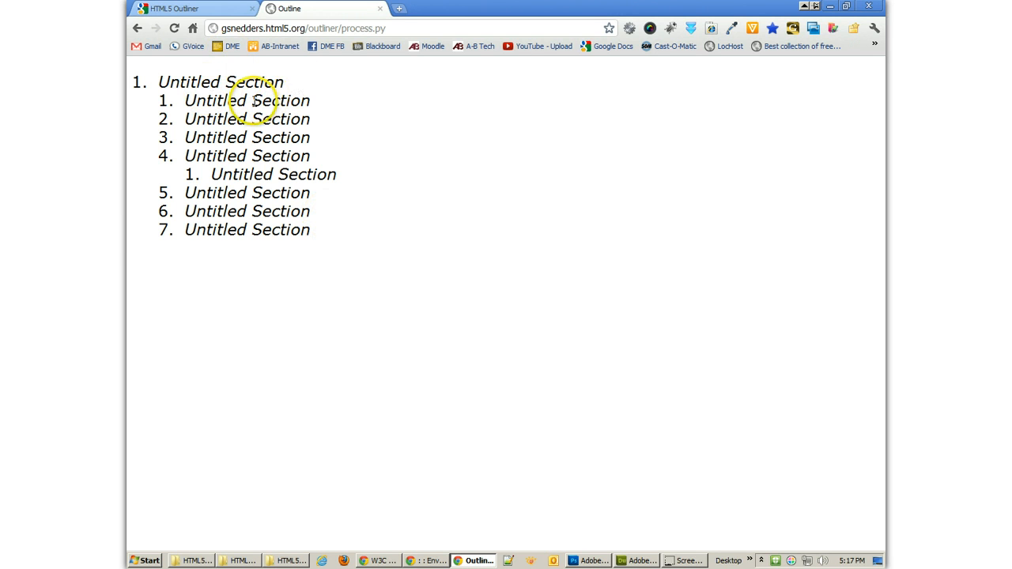
mouse_move(356, 172)
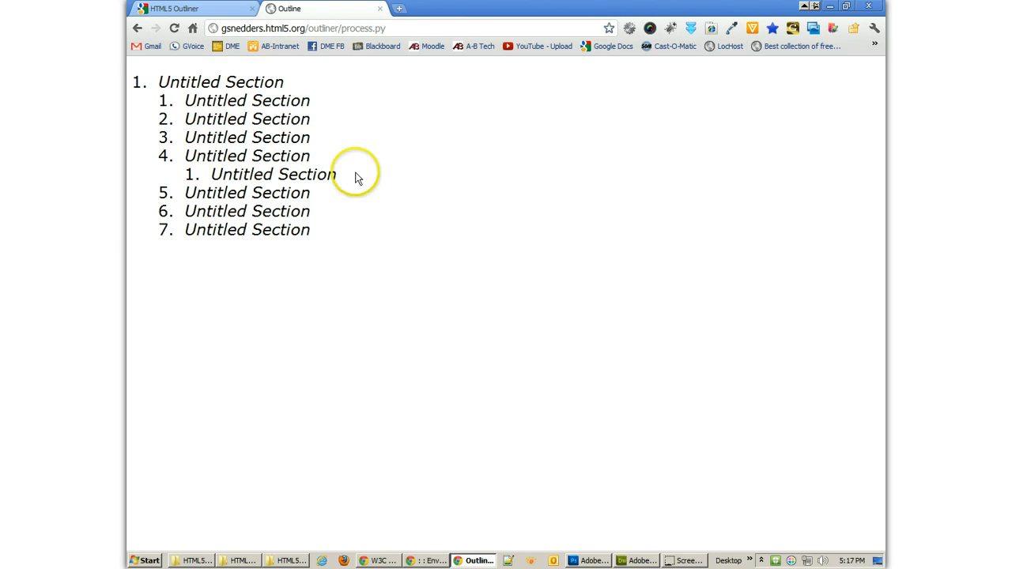
mouse_move(447, 212)
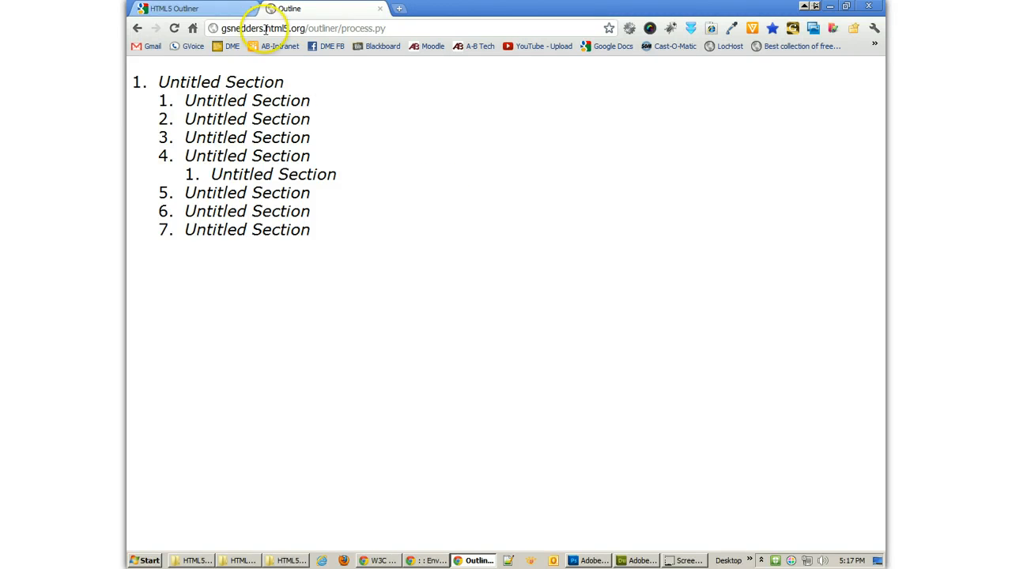
left_click(190, 9)
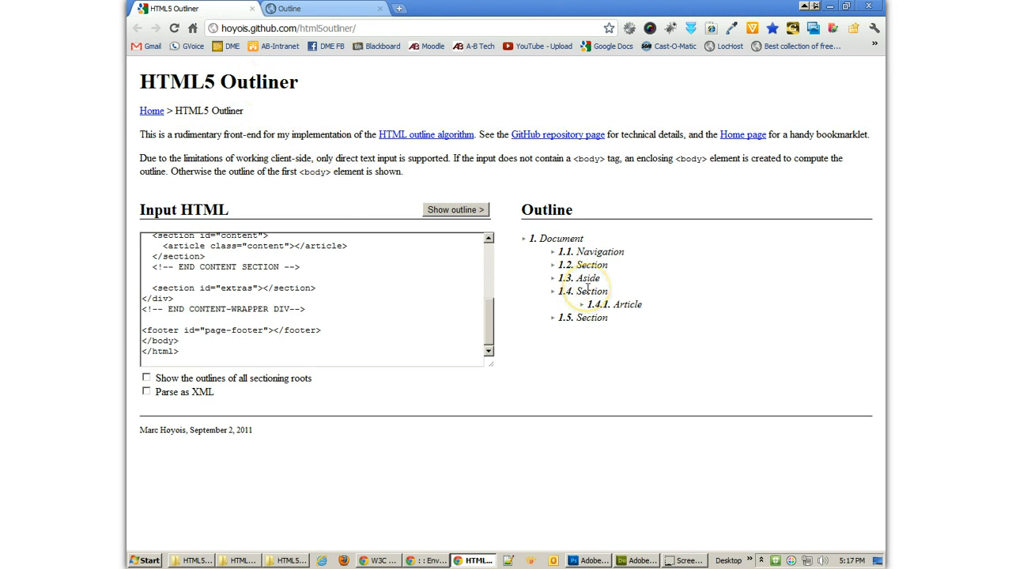
mouse_move(546, 238)
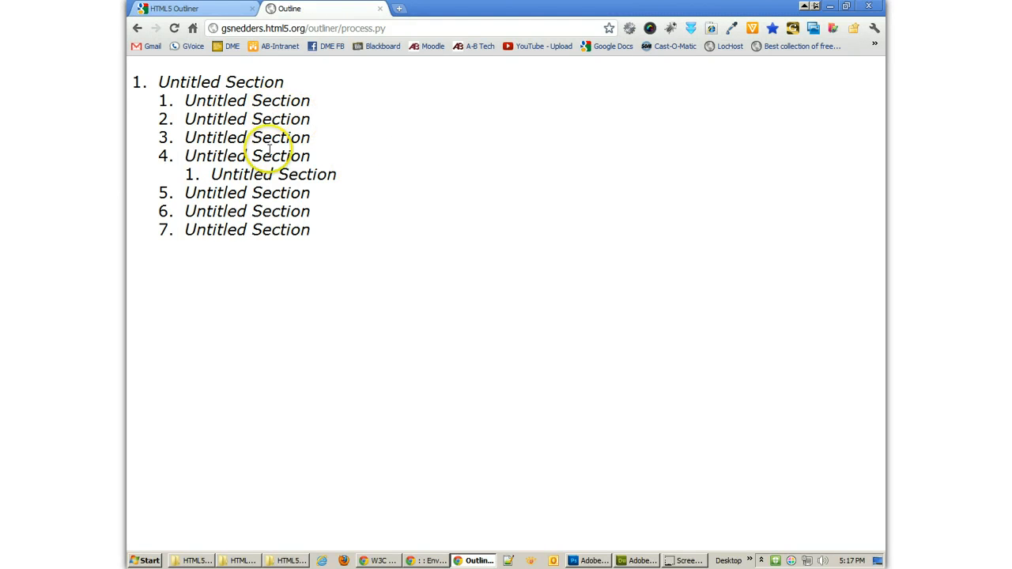
mouse_move(271, 247)
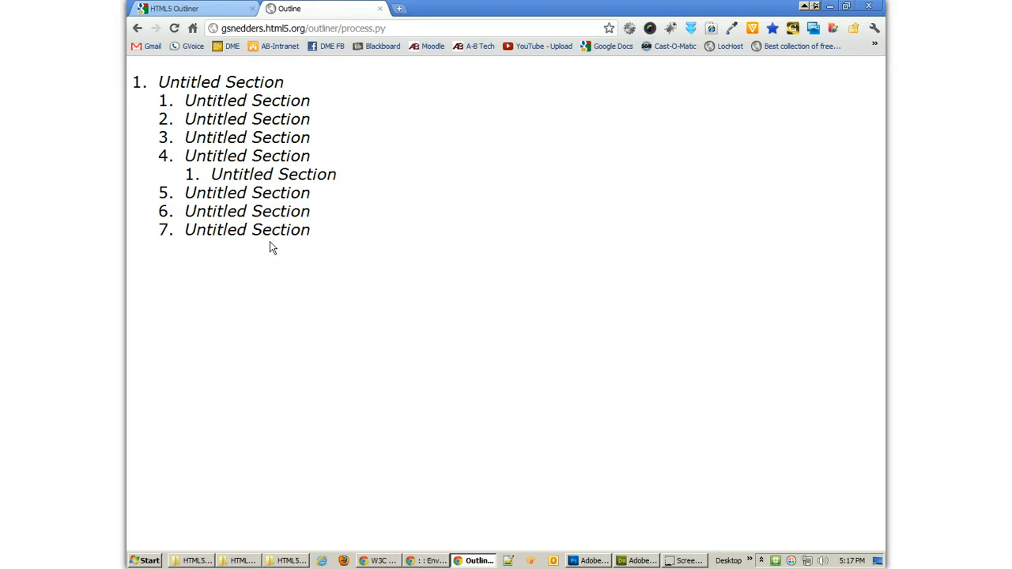